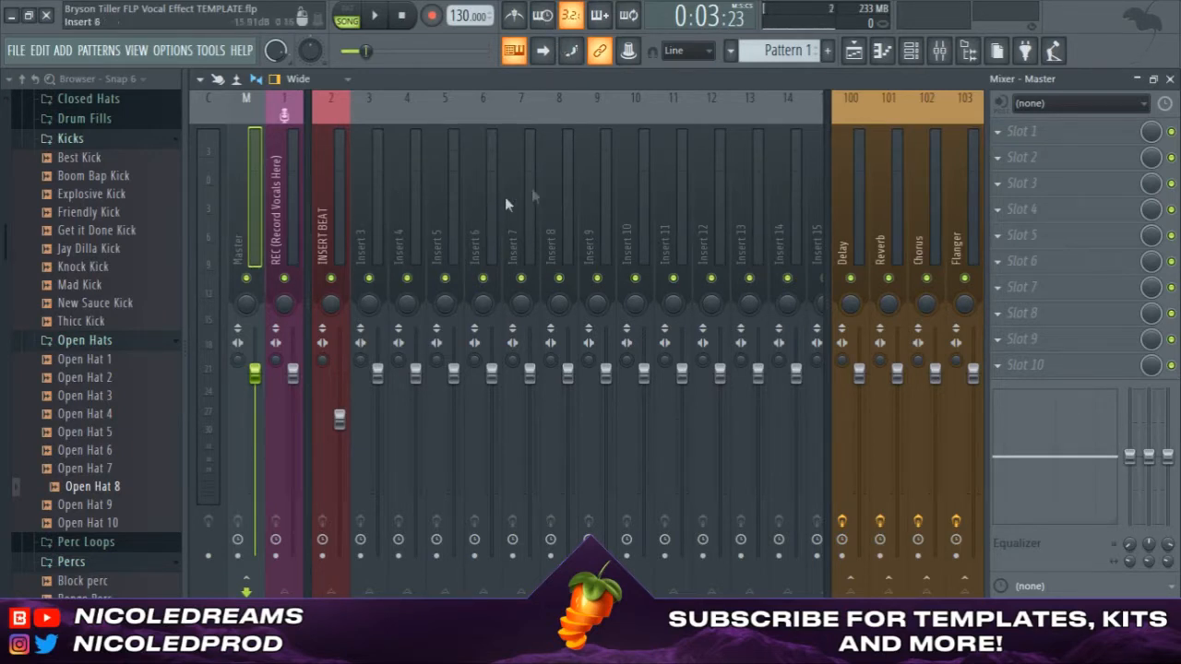
mouse_move(618, 269)
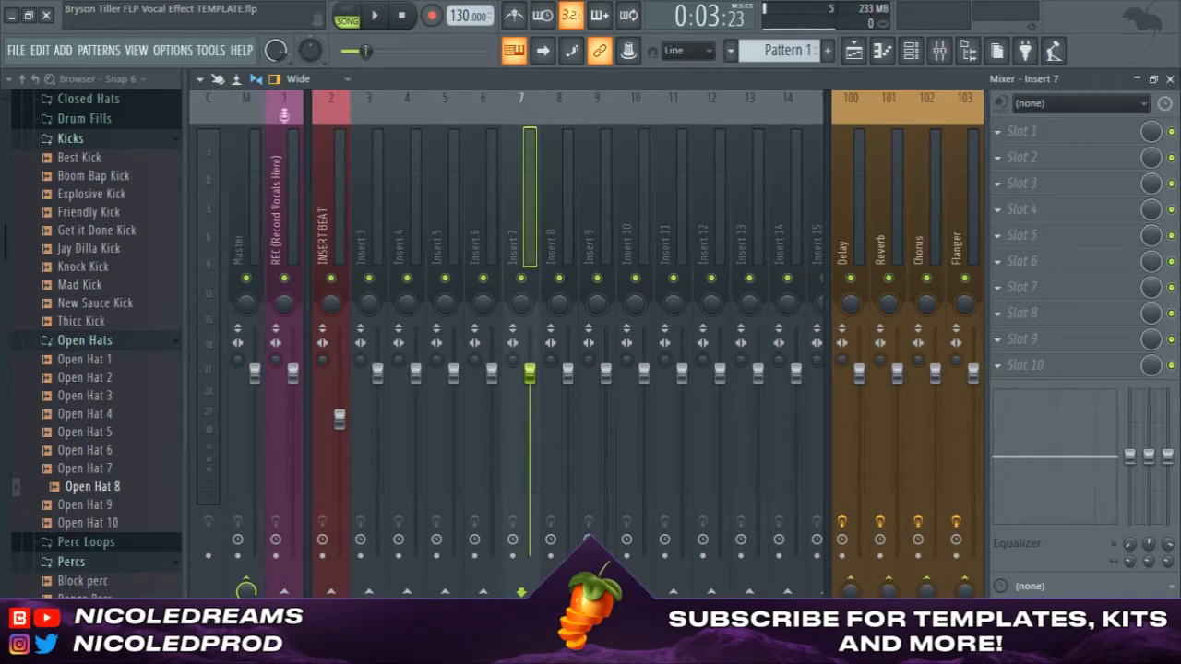
mouse_move(181, 230)
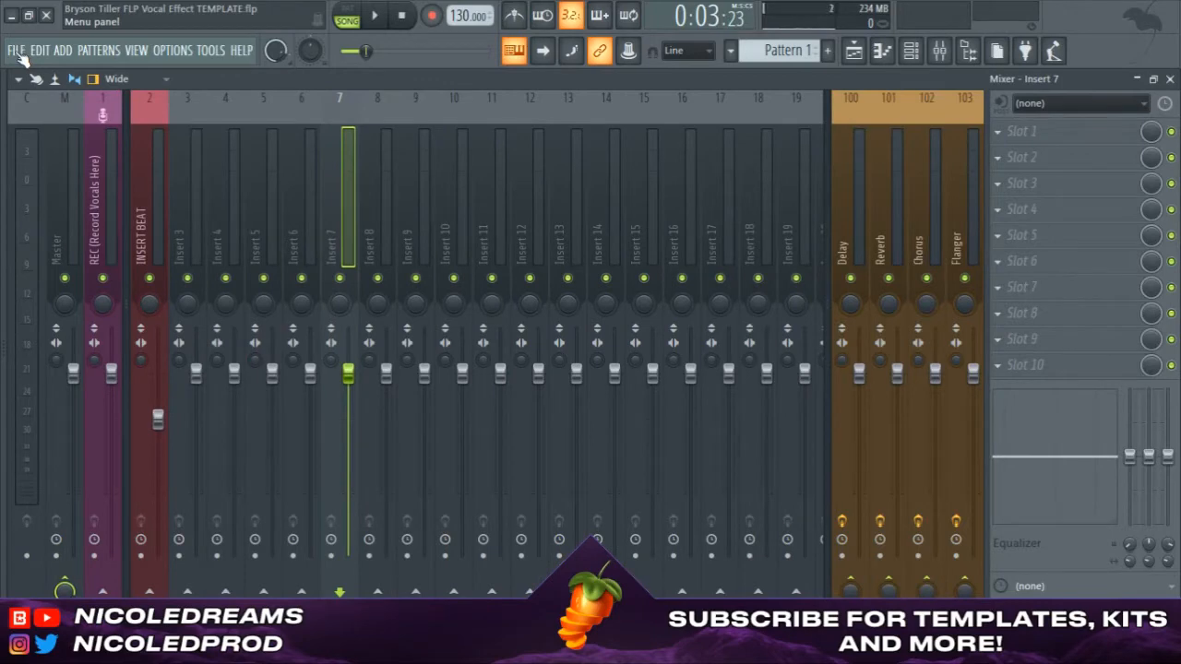
left_click(16, 50)
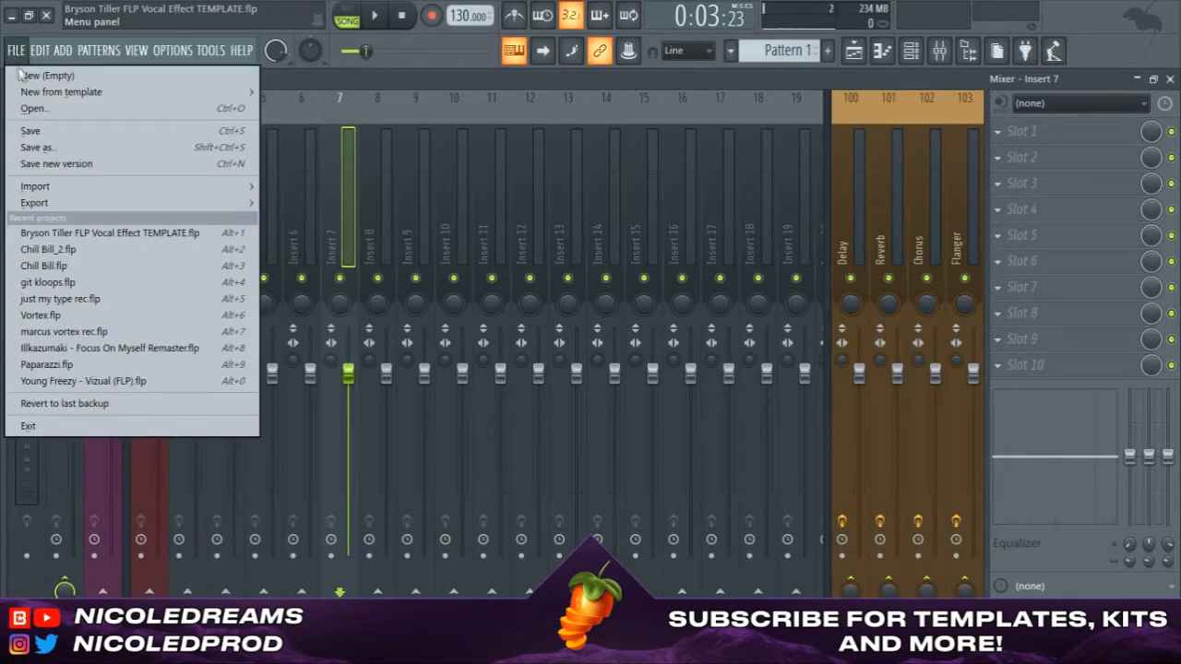
left_click(61, 91)
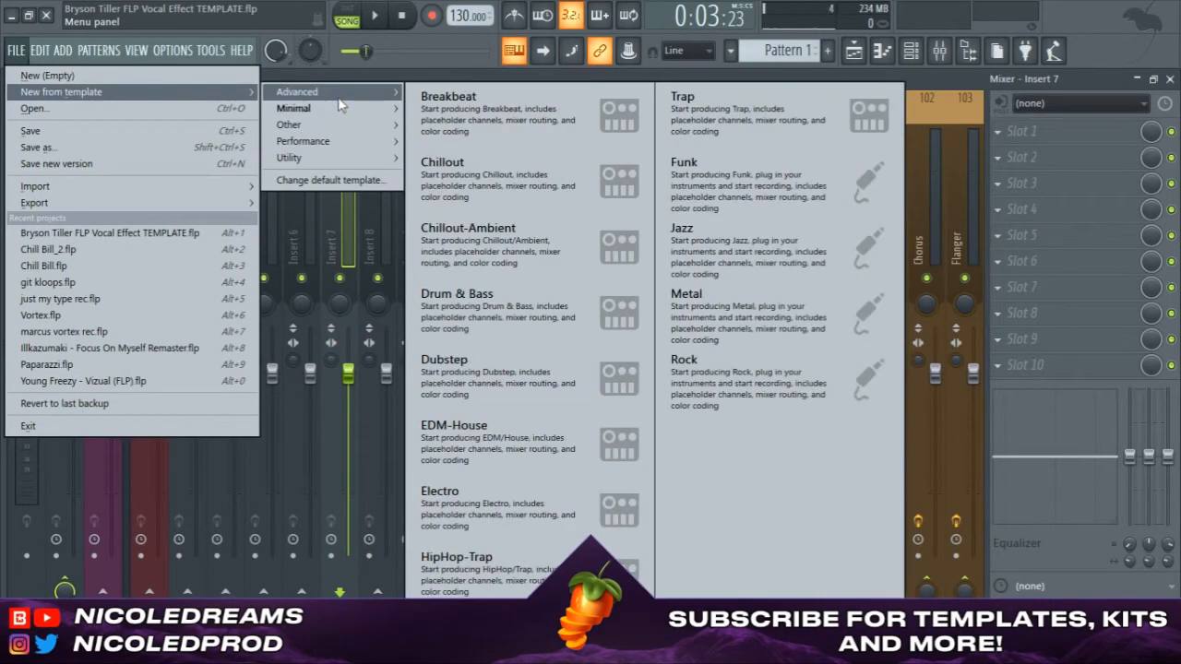
mouse_move(292, 108)
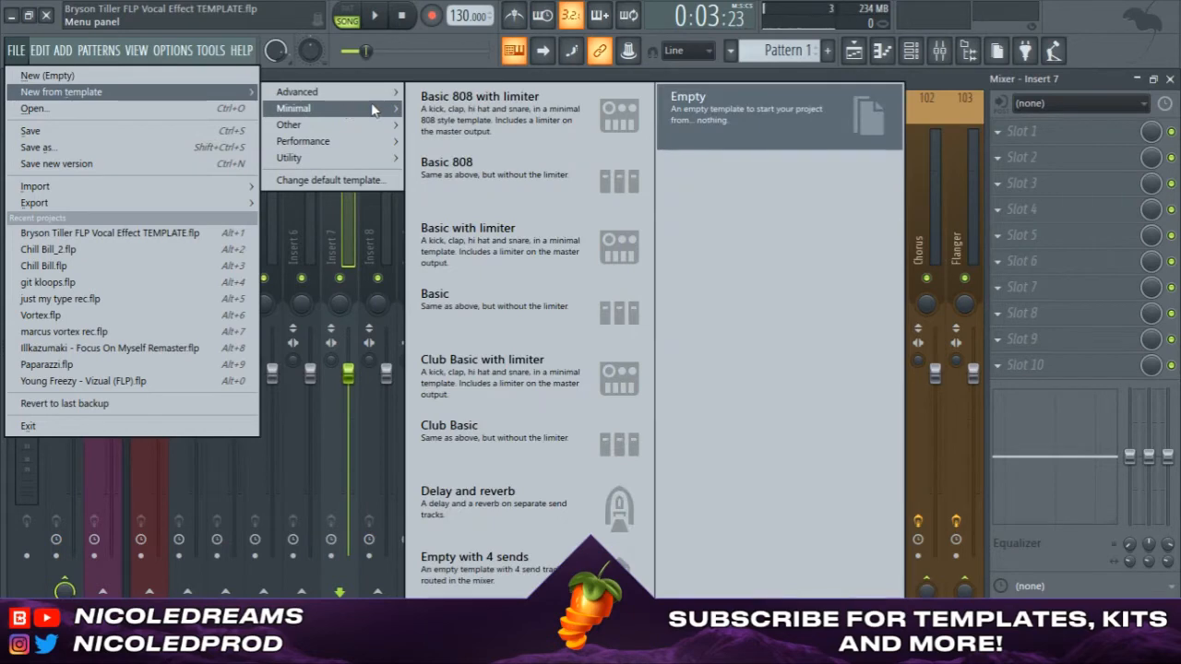
mouse_move(474, 562)
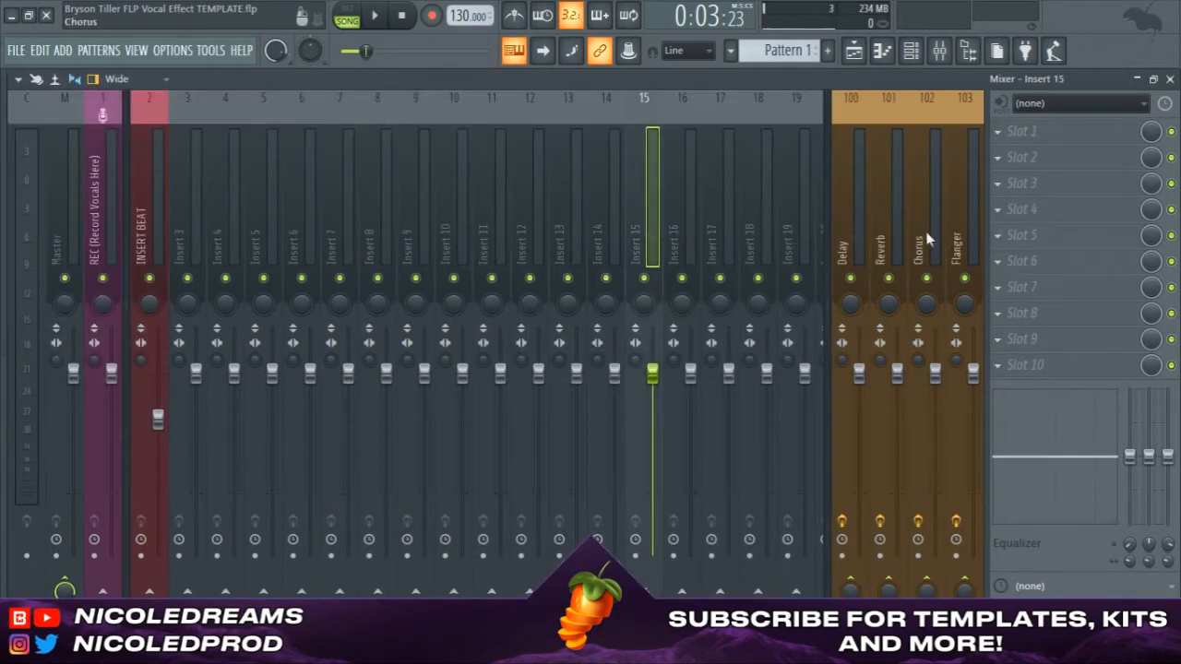
- Browse the Bryson Tiller Vocal Preset folder, selecting the Adlibs preset and FLP template
left_click(187, 231)
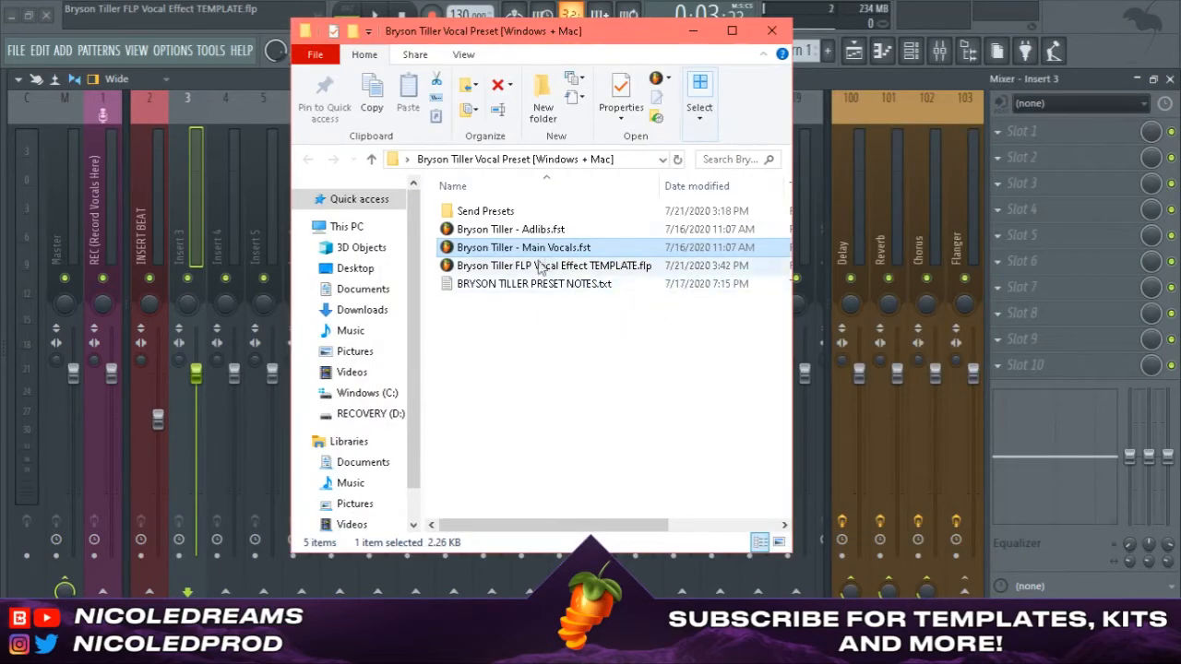
left_click(589, 374)
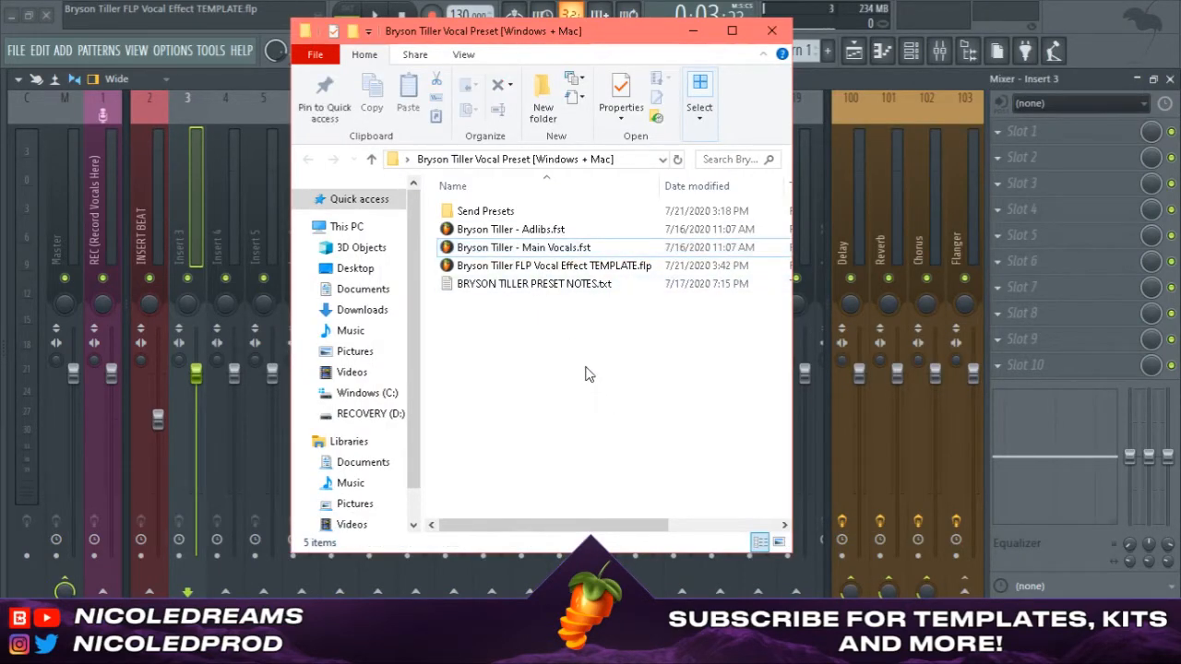
left_click(510, 229)
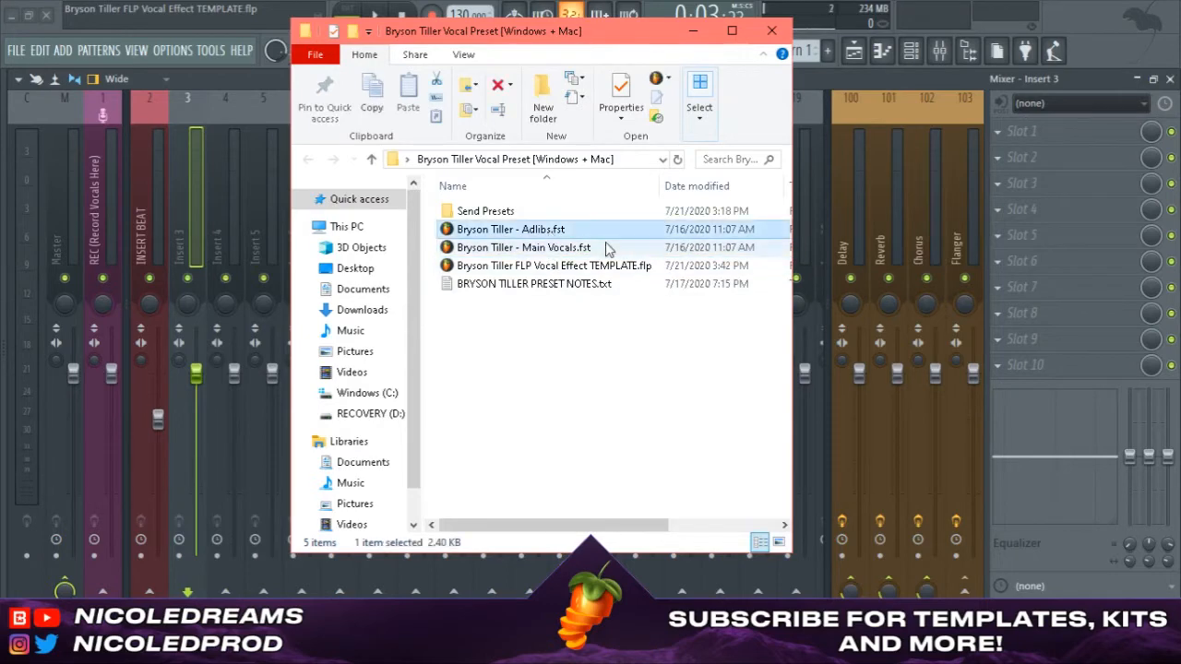
left_click(554, 266)
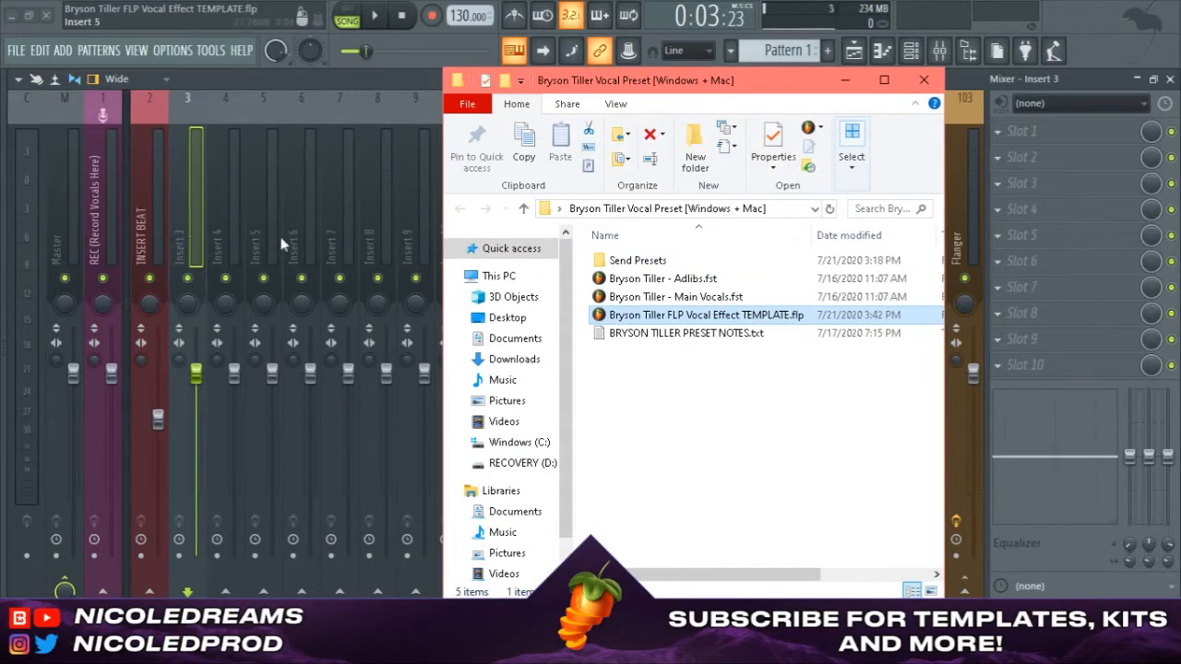
- Open the Send Presets subfolder of chorus, delay, flanger and reverb presets, then return to the main folder
left_click_drag(635, 80, 449, 52)
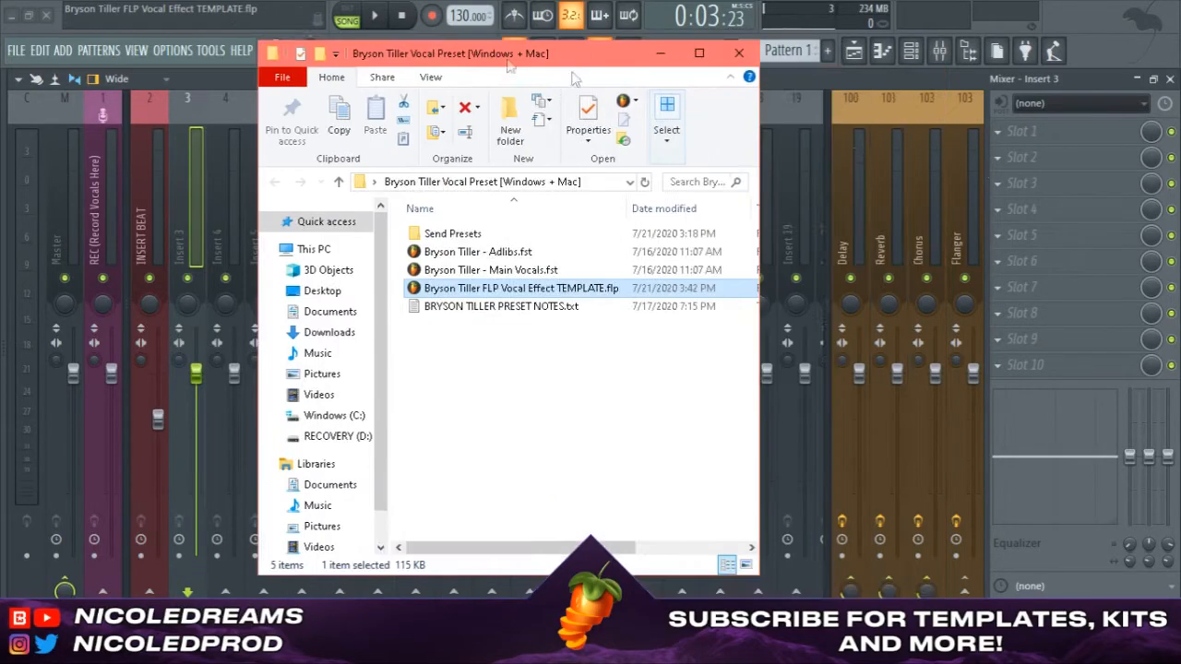
left_click(452, 233)
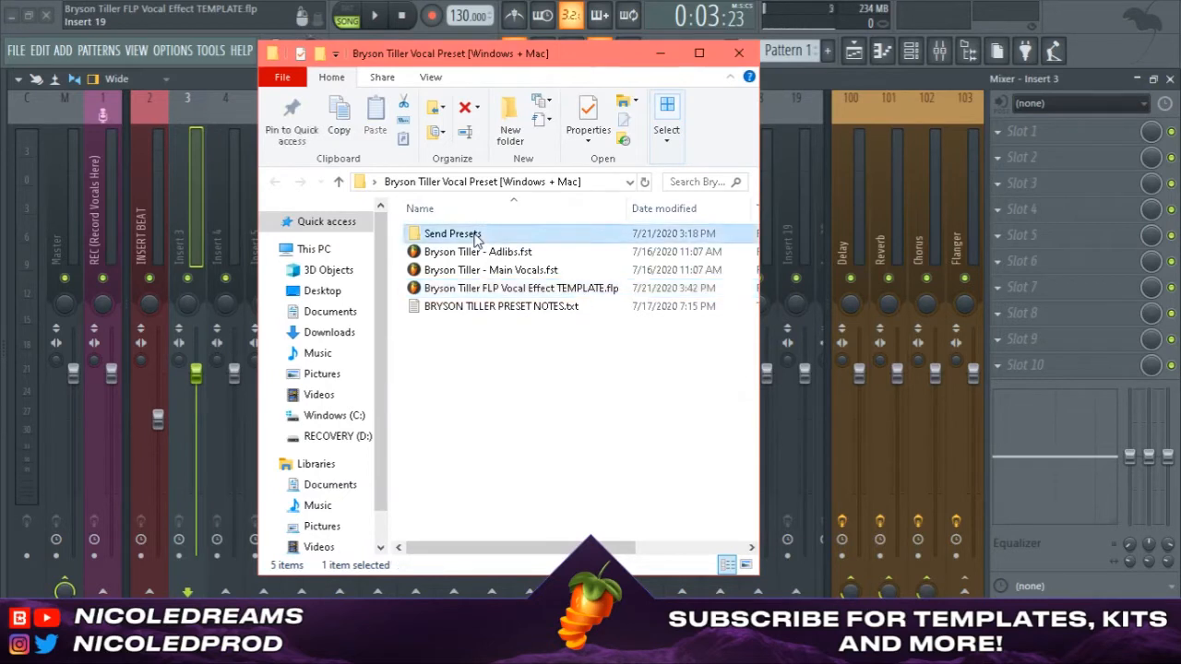
double_click(452, 233)
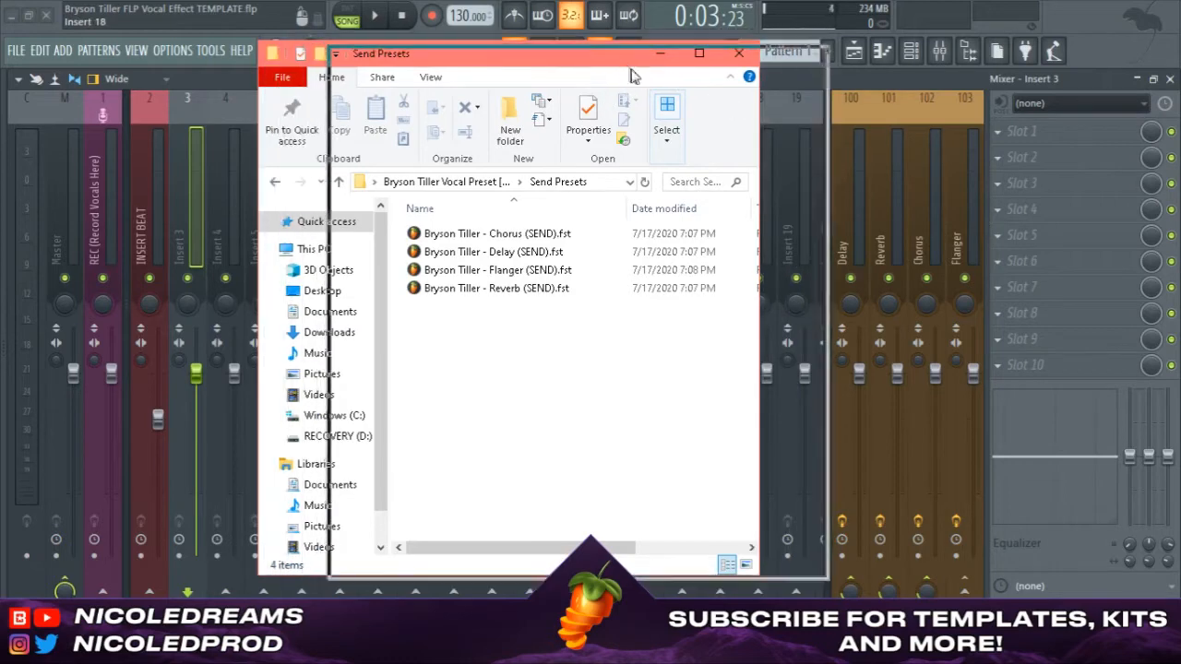
left_click(738, 53)
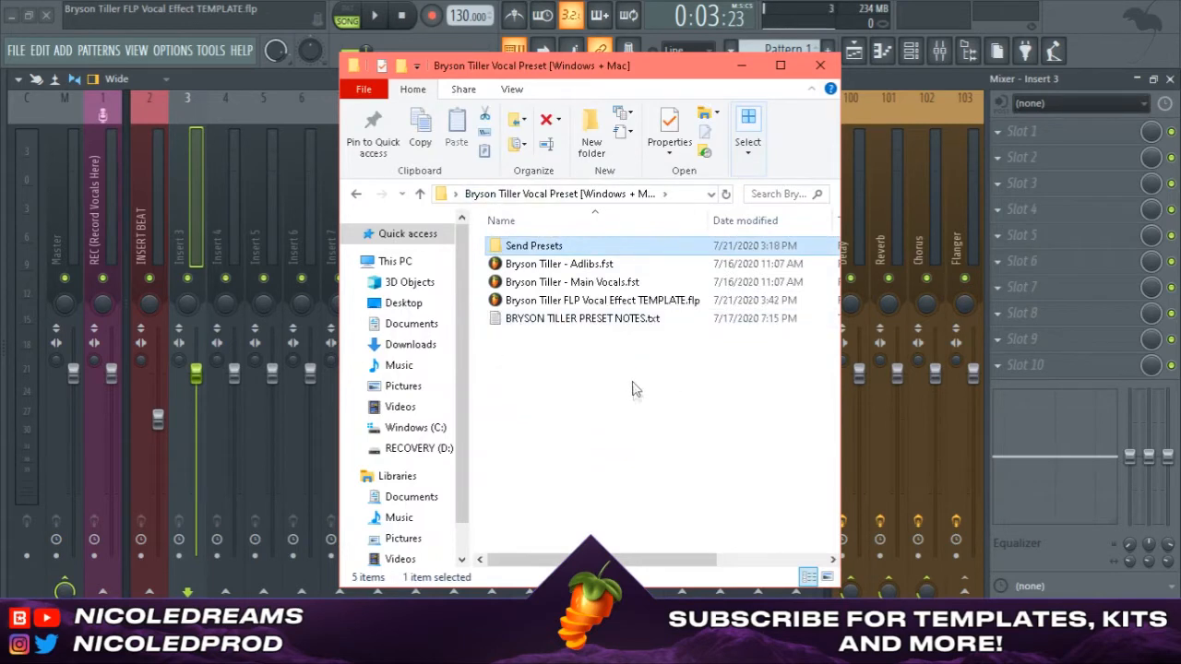
mouse_move(601, 374)
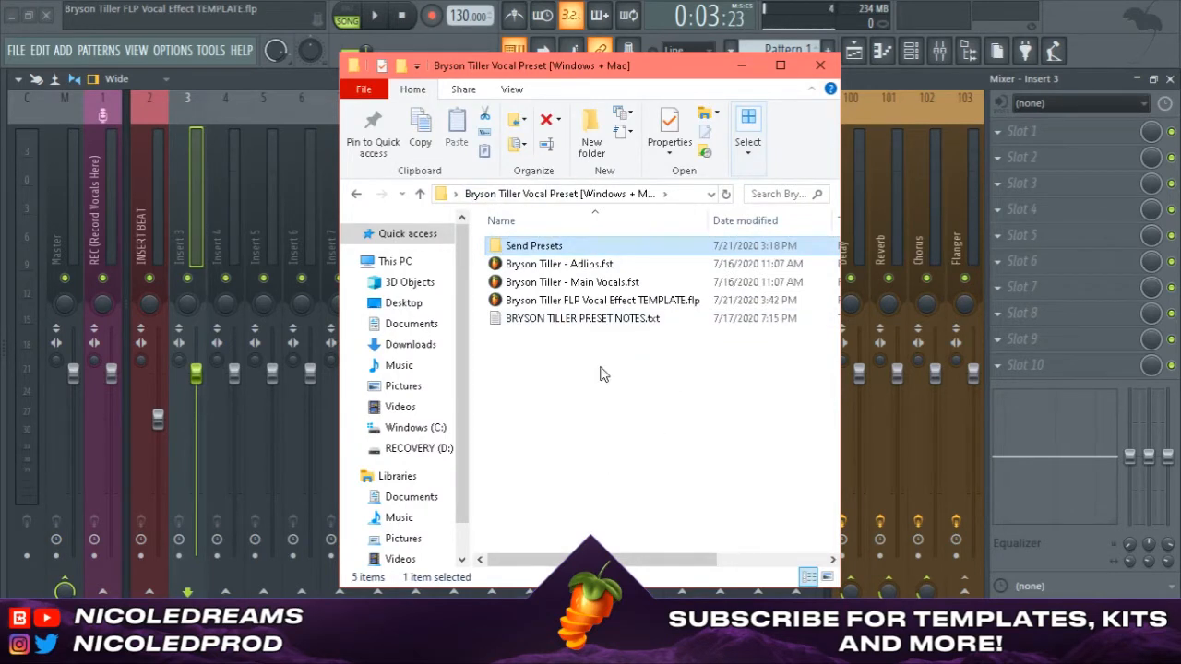
mouse_move(619, 357)
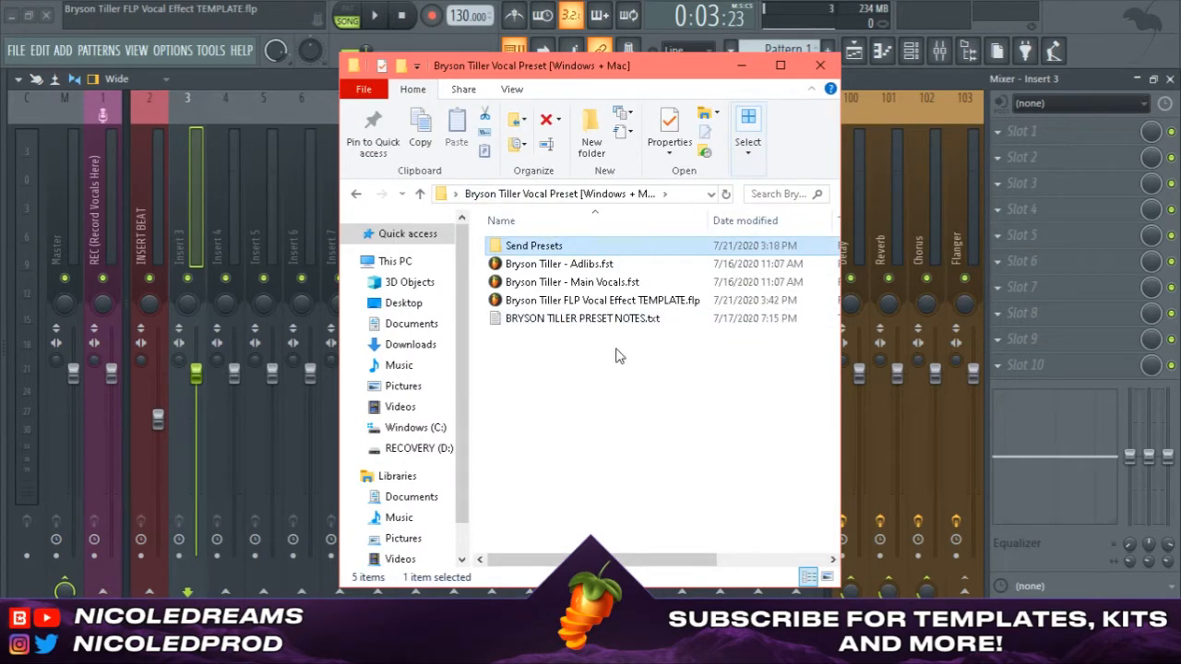
mouse_move(636, 360)
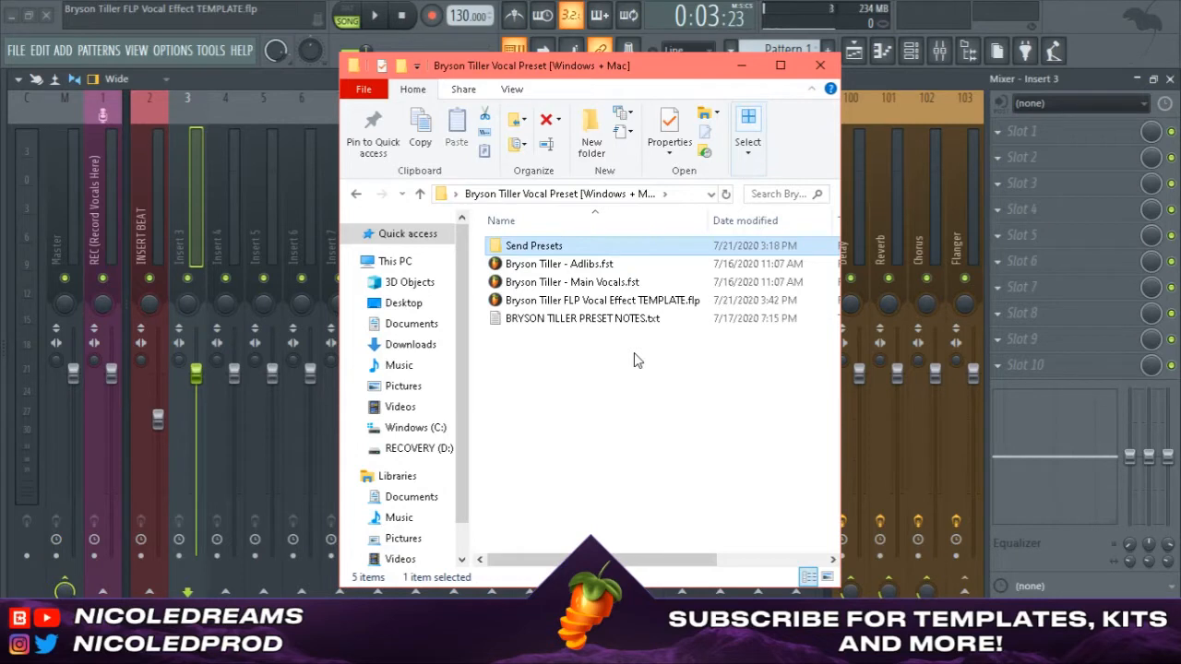
mouse_move(670, 353)
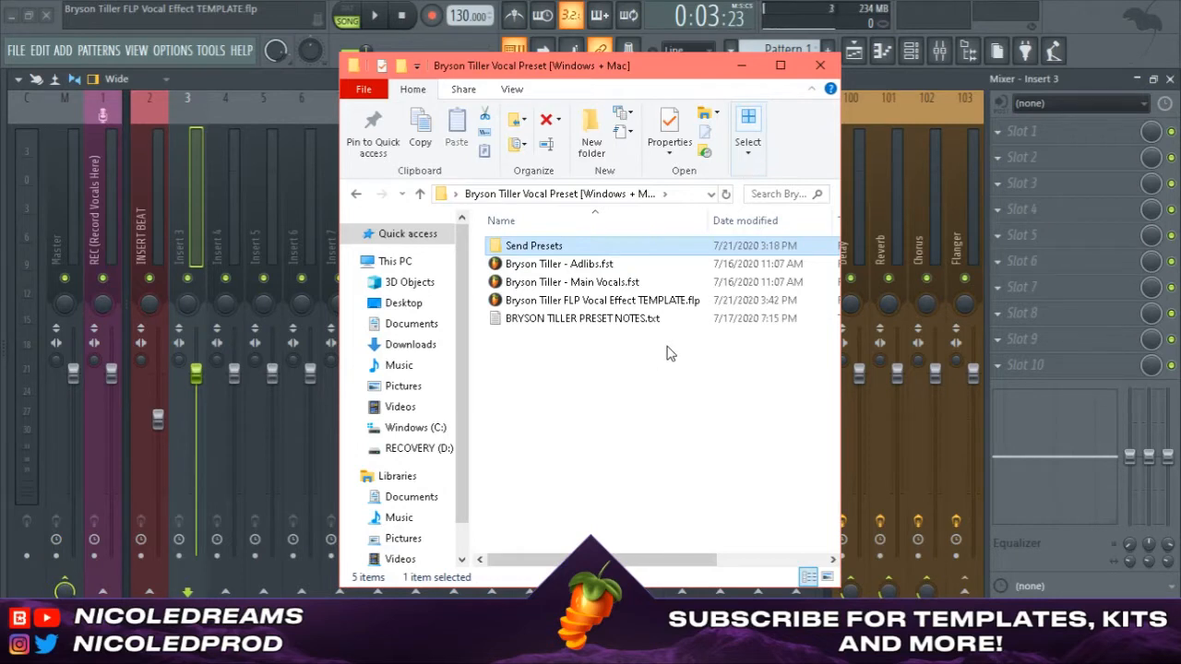
mouse_move(612, 76)
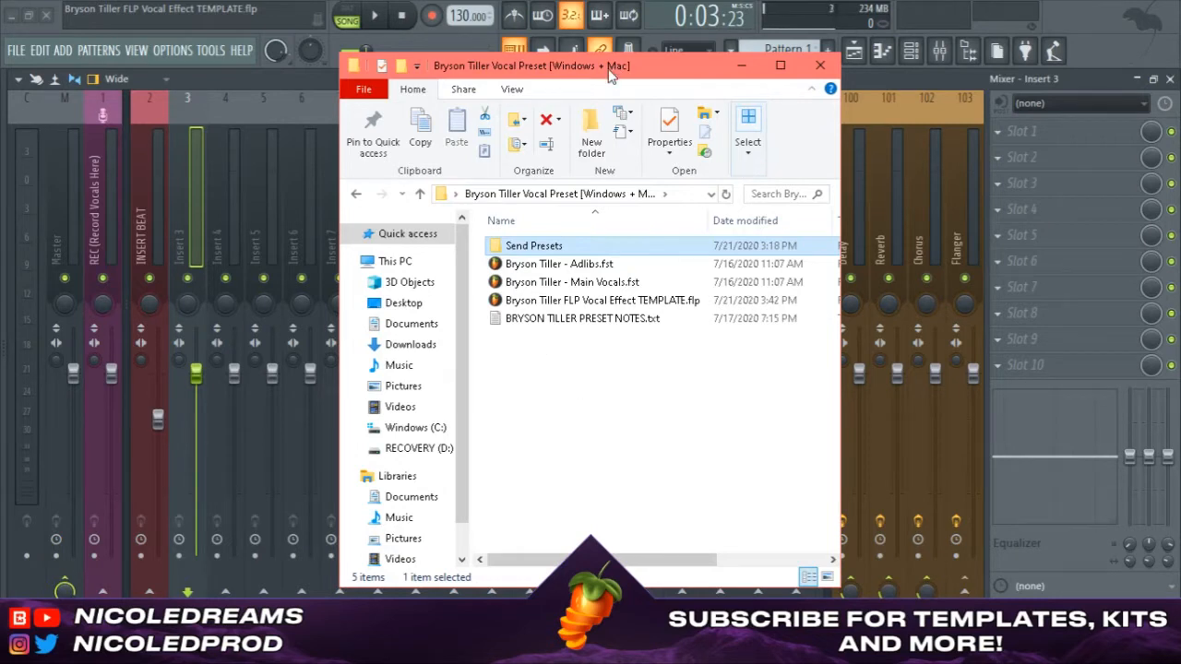
- Back in FL Studio, check the 97 BPM tempo options and bring up the Mixer
left_click(817, 64)
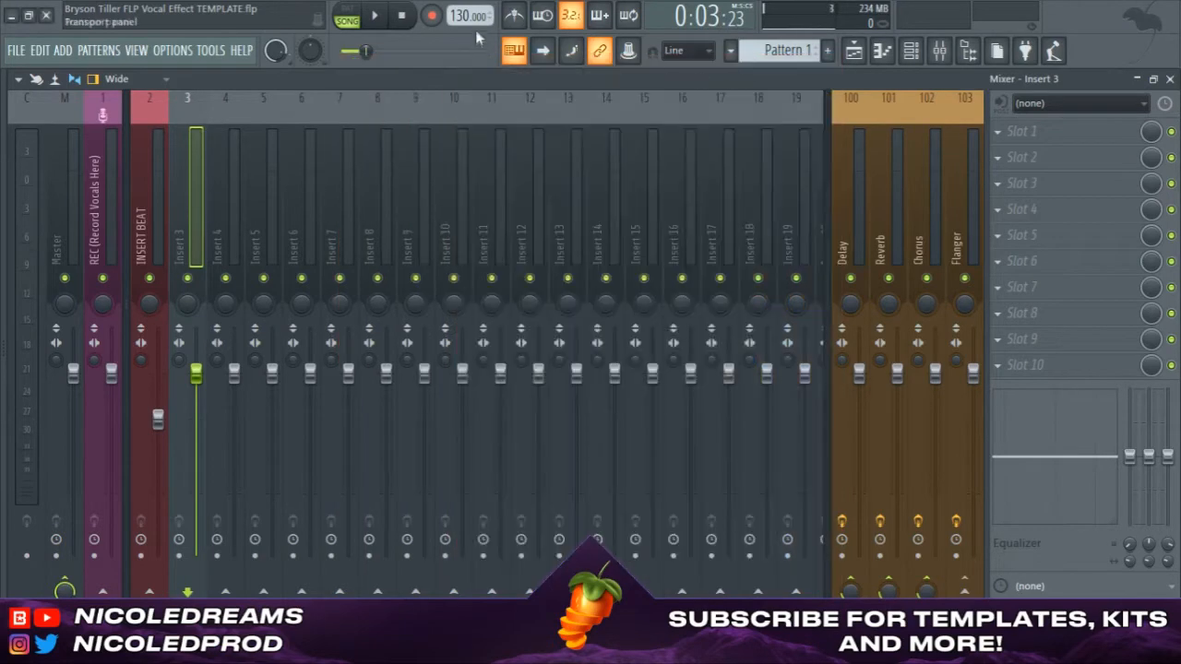
right_click(471, 16)
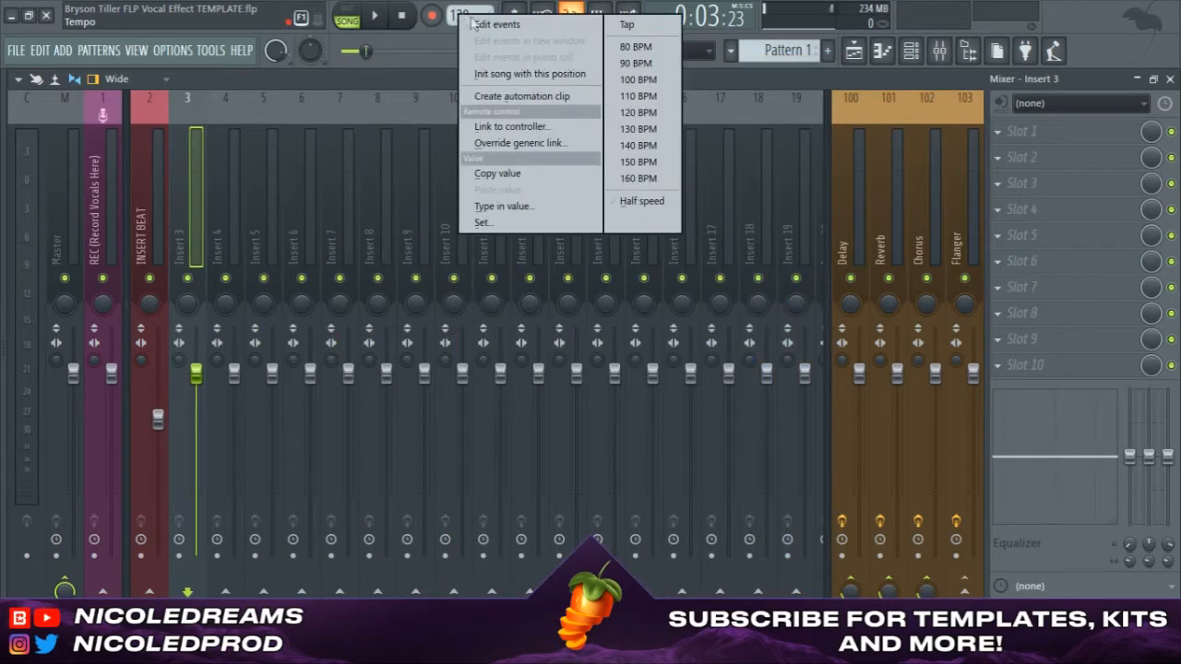
left_click(635, 62)
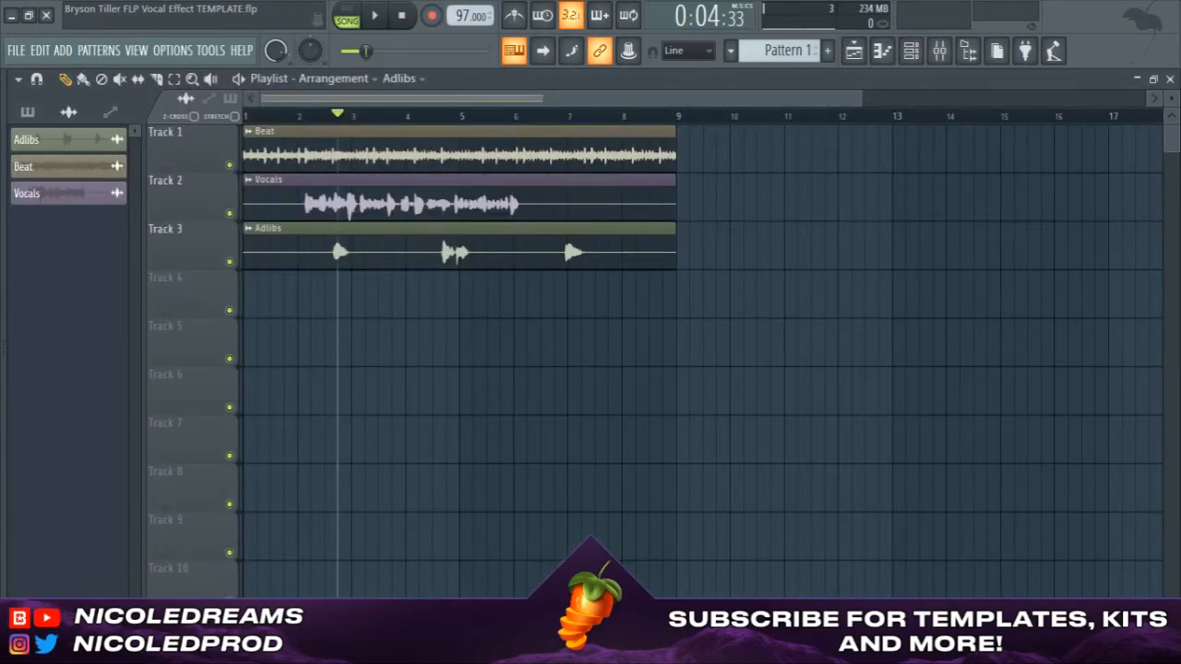
left_click(939, 51)
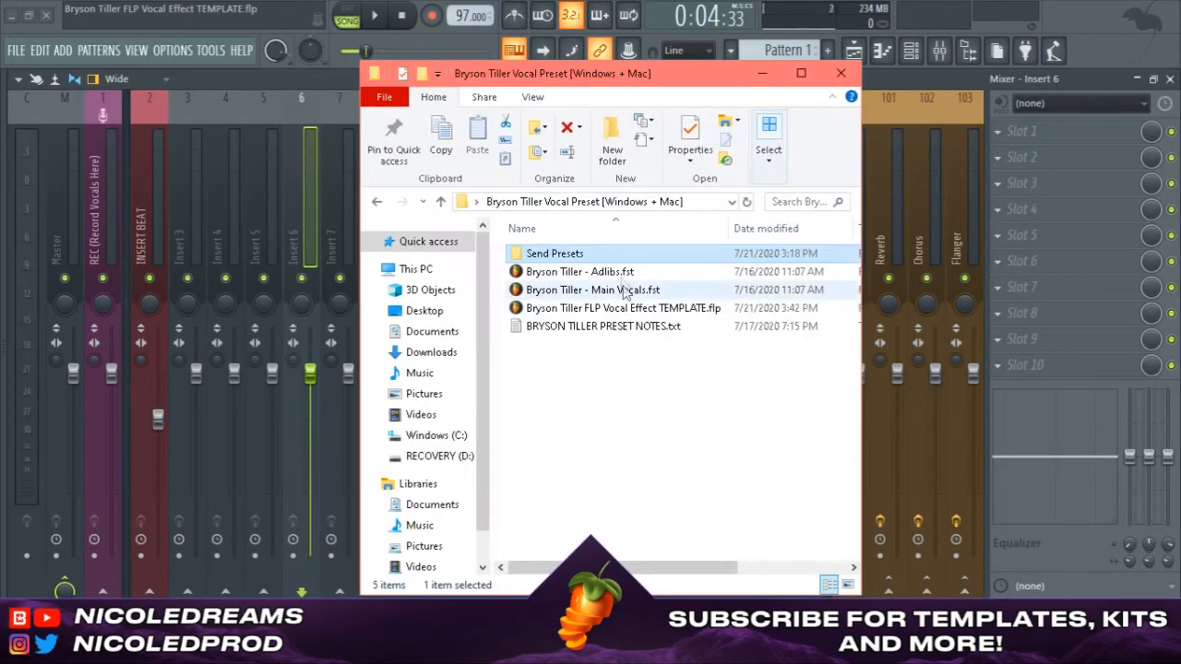
- Select the Bryson Tiller Adlibs and Main Vocals chain presets for mixer inserts 4 and 3
left_click(580, 272)
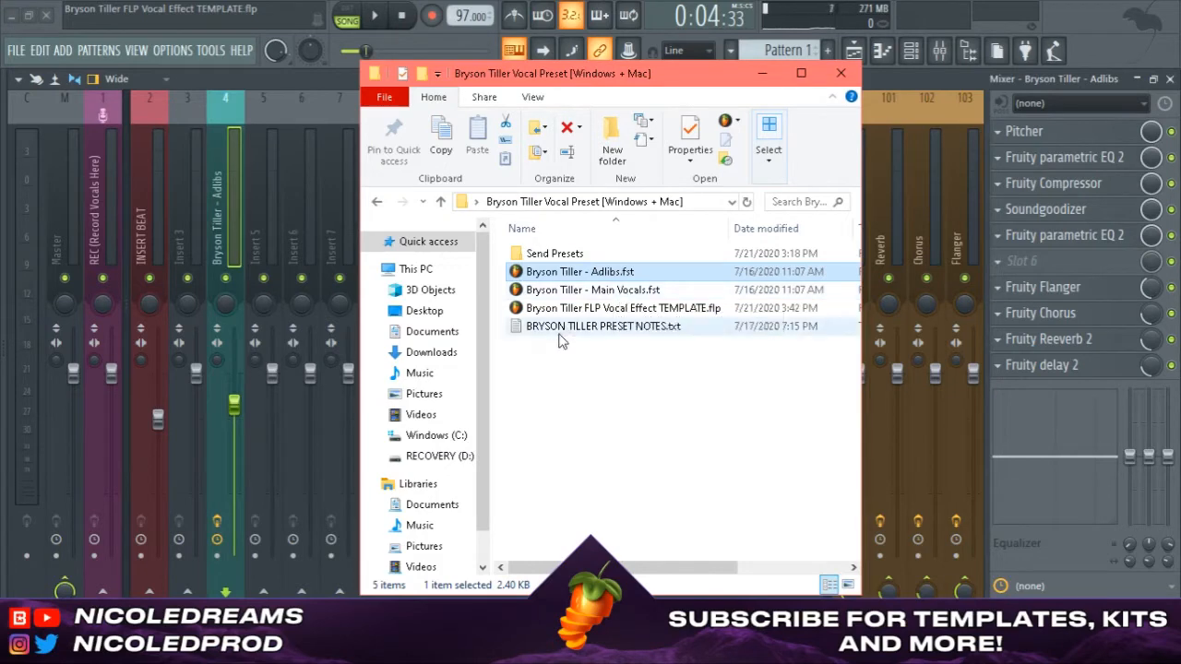
left_click(594, 290)
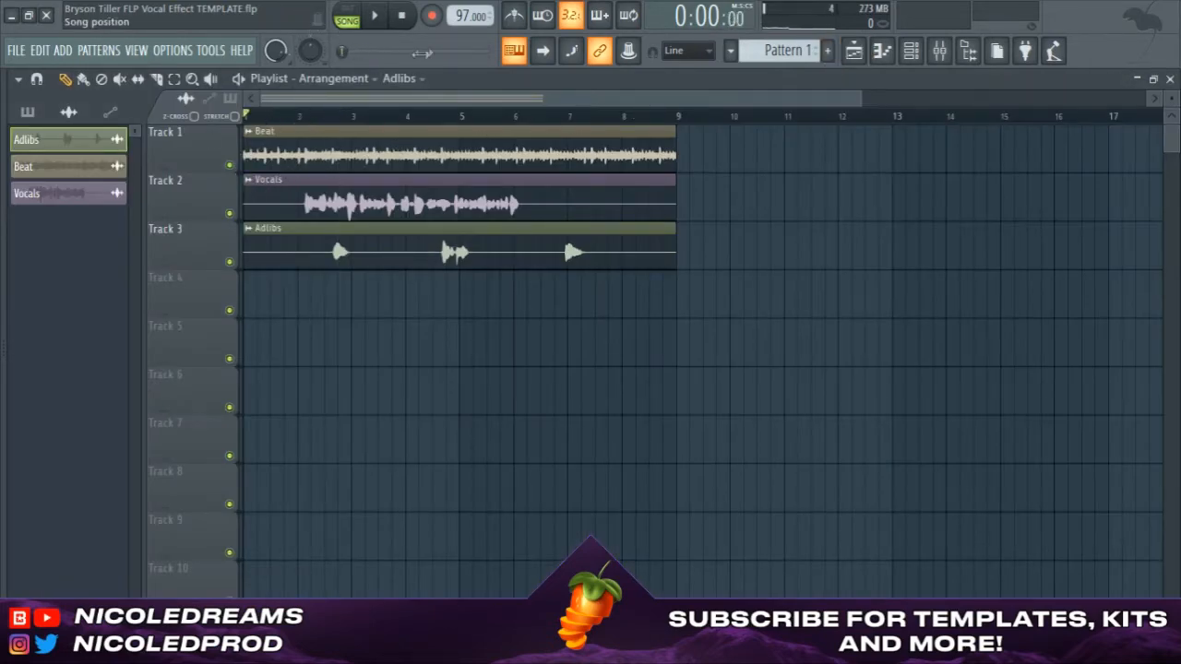
mouse_move(373, 16)
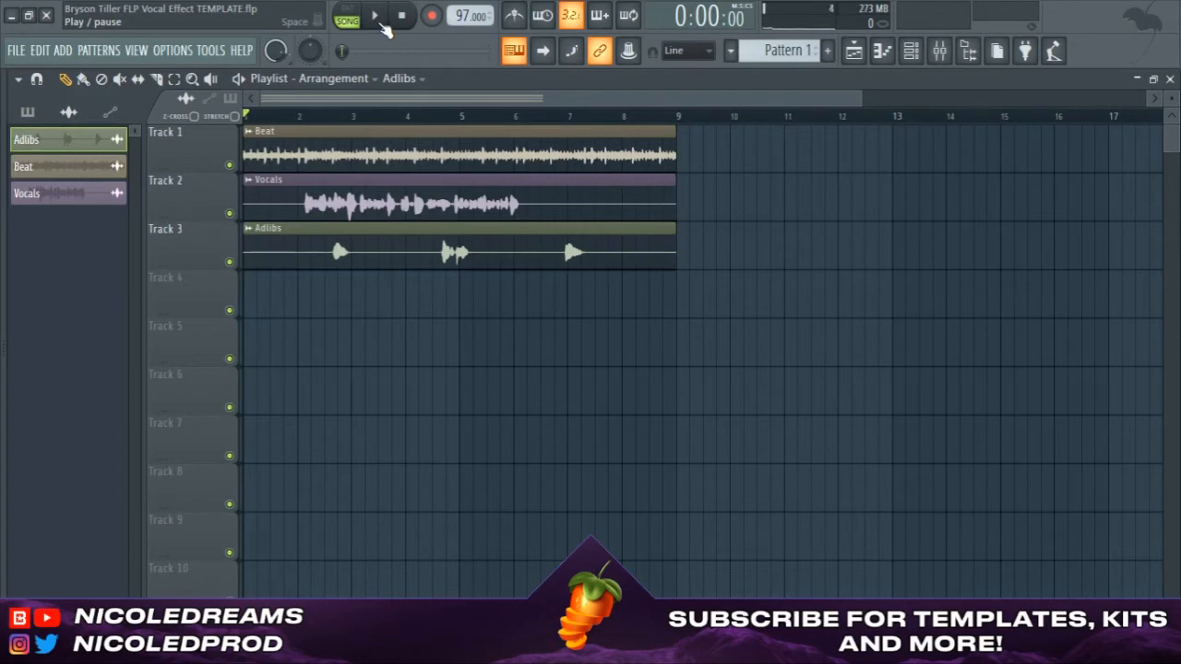
left_click(374, 16)
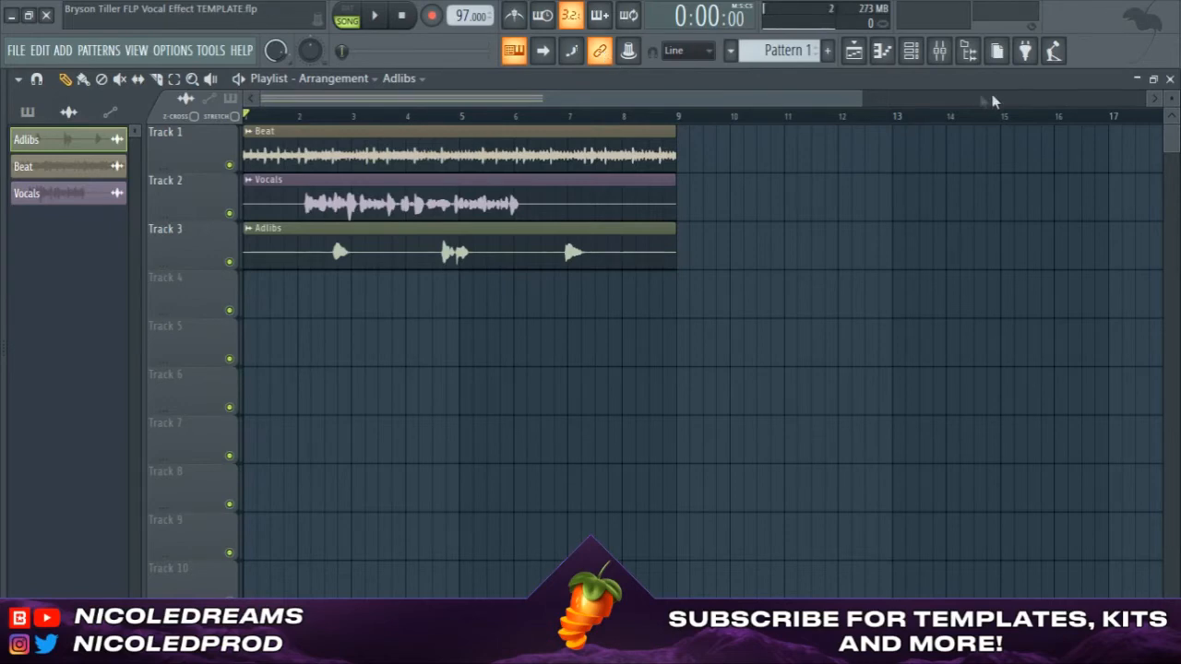
- Show the Main Vocals chain, then delete the first effect from the Adlibs chain
left_click(910, 50)
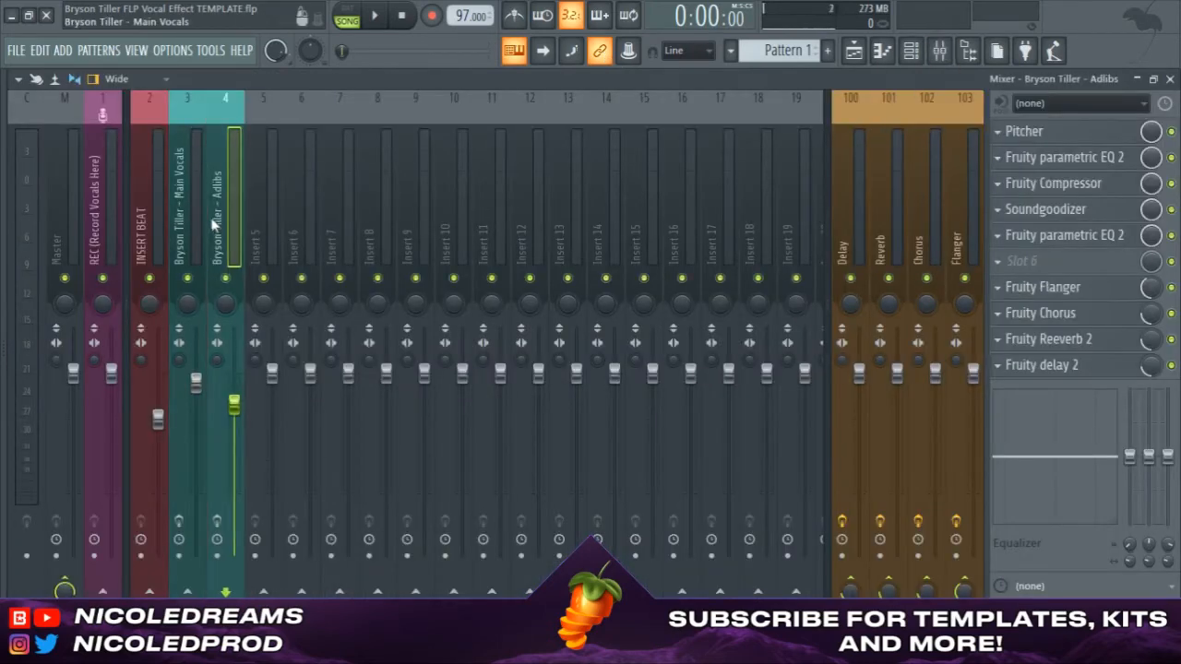
left_click(186, 184)
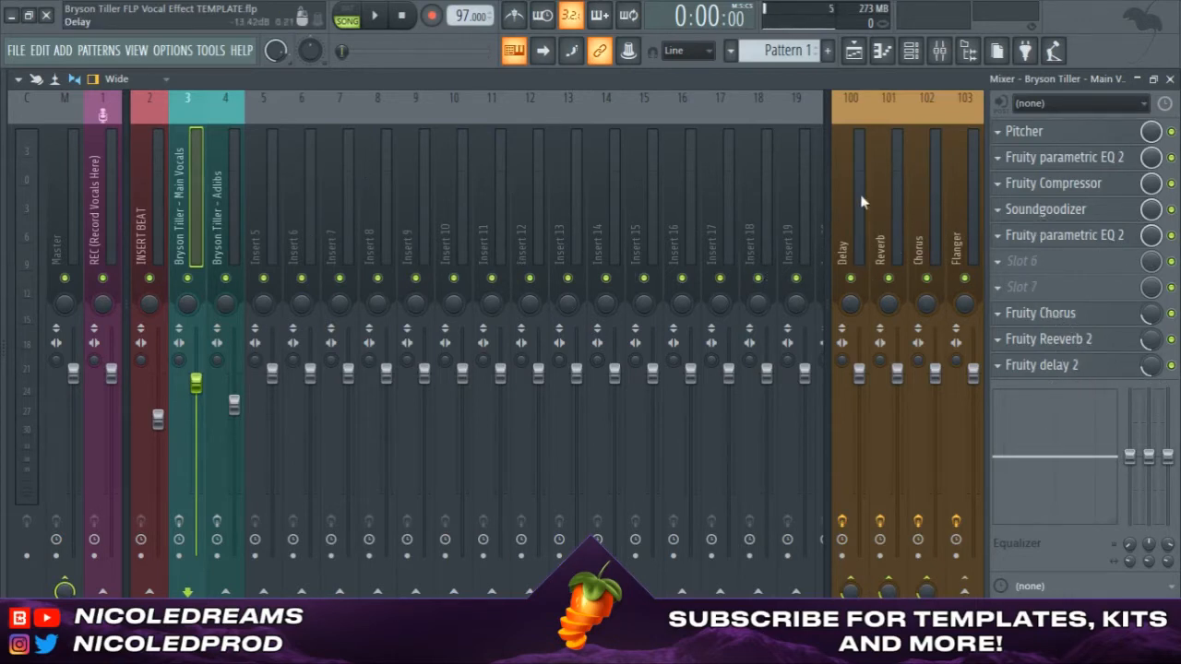
mouse_move(1065, 349)
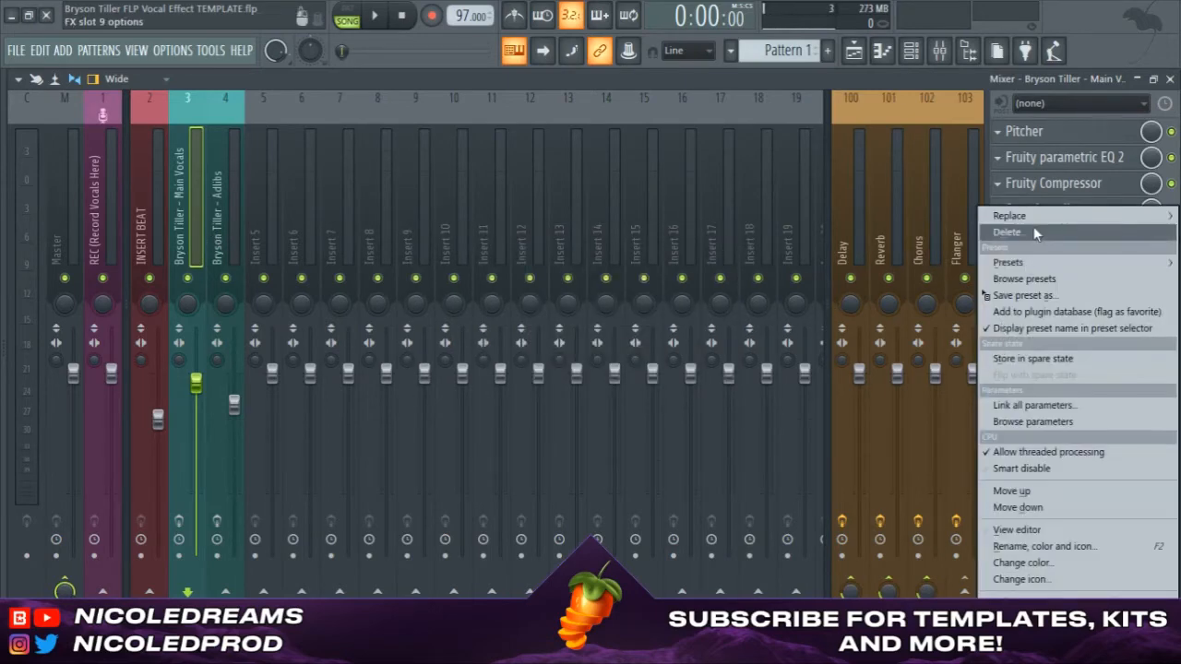
mouse_move(1033, 369)
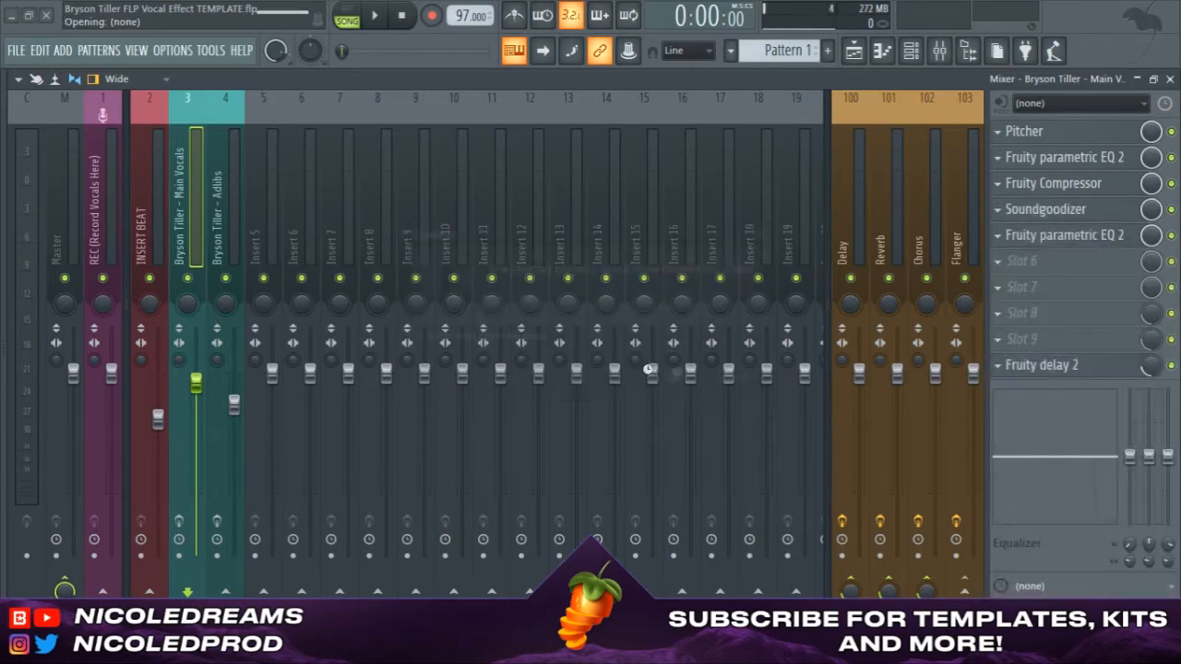
left_click(225, 184)
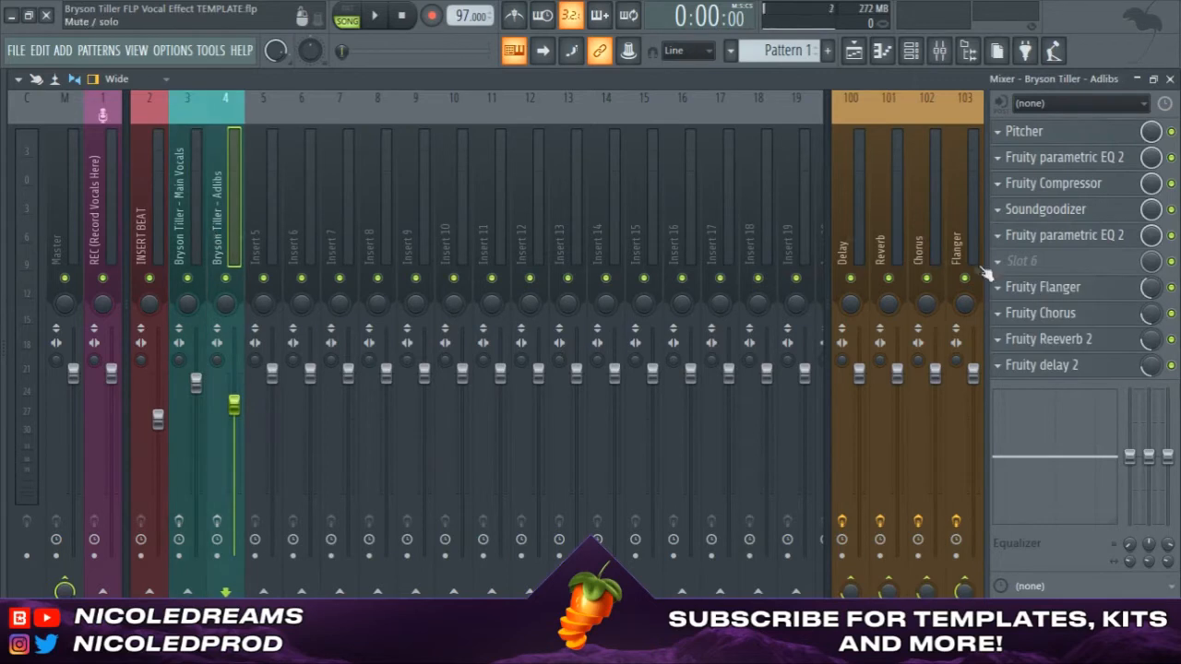
right_click(1061, 183)
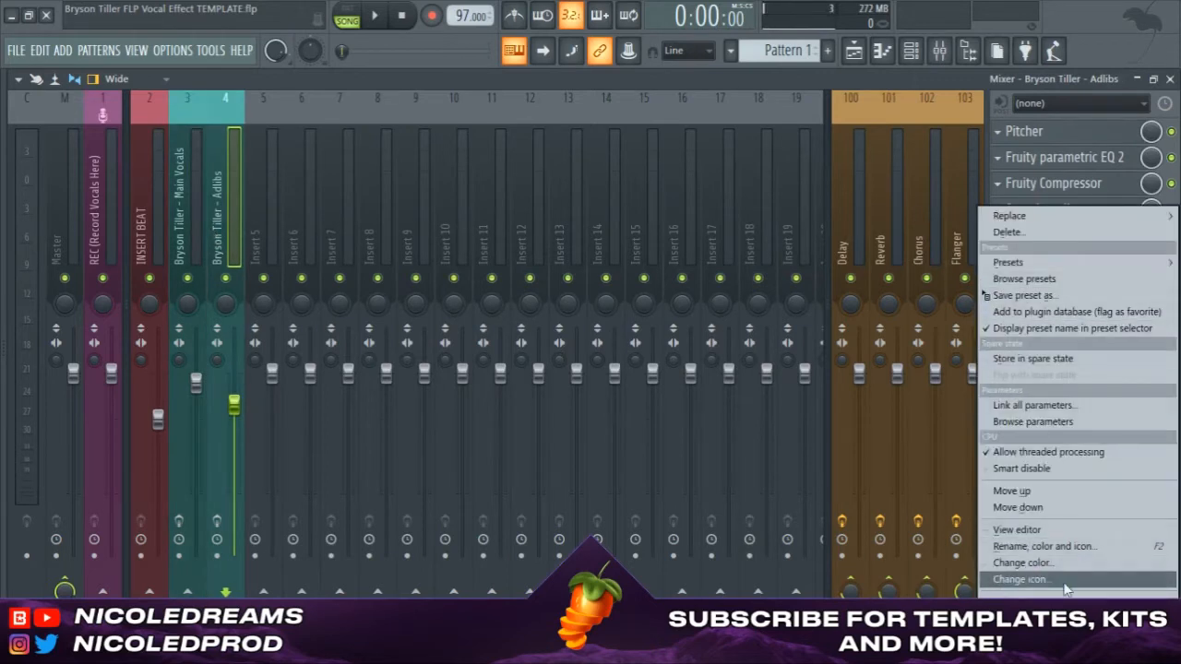
left_click(1008, 232)
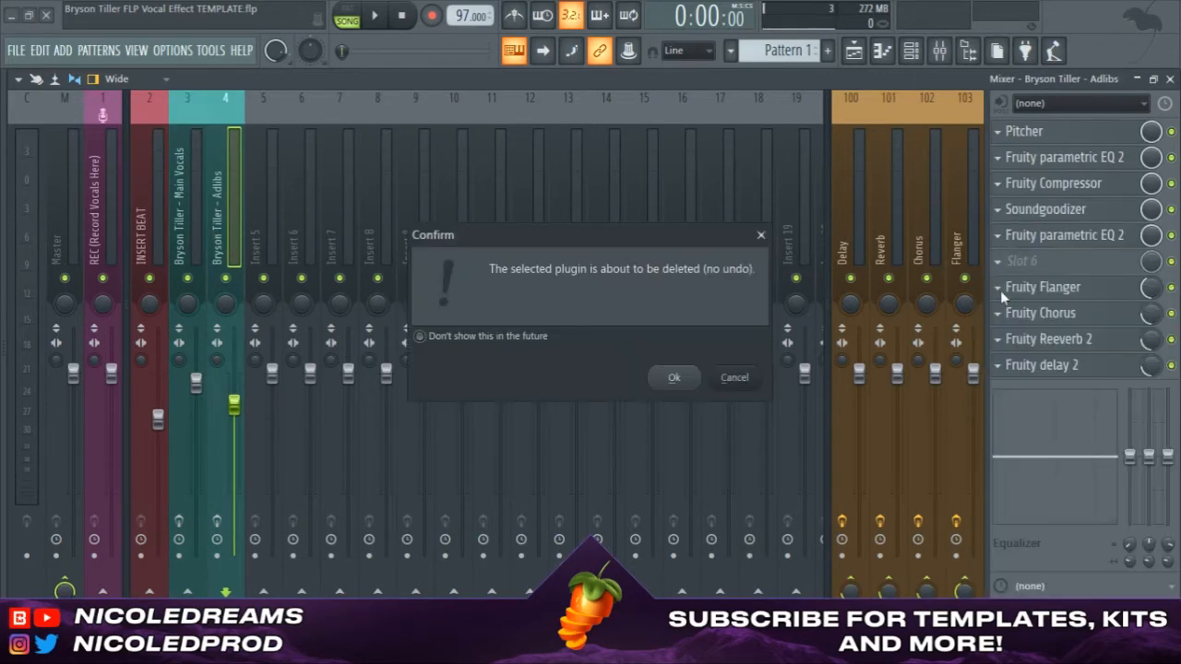
left_click(673, 377)
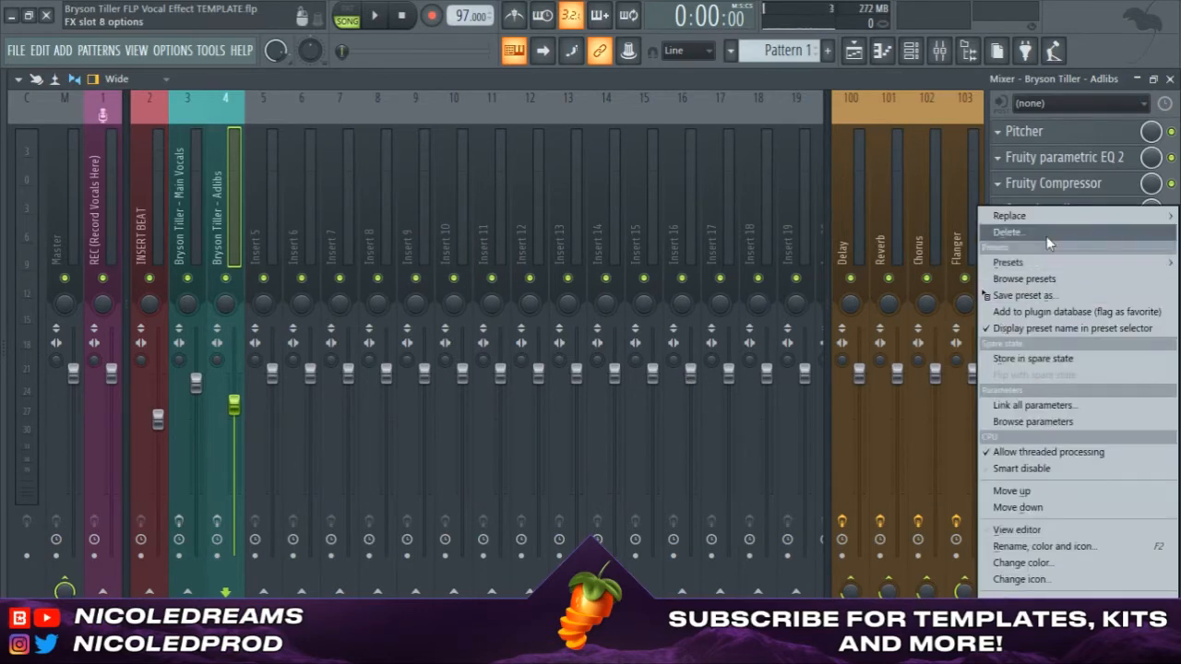
- Delete the remaining Adlibs effects, then check both vocal chains
left_click(1006, 231)
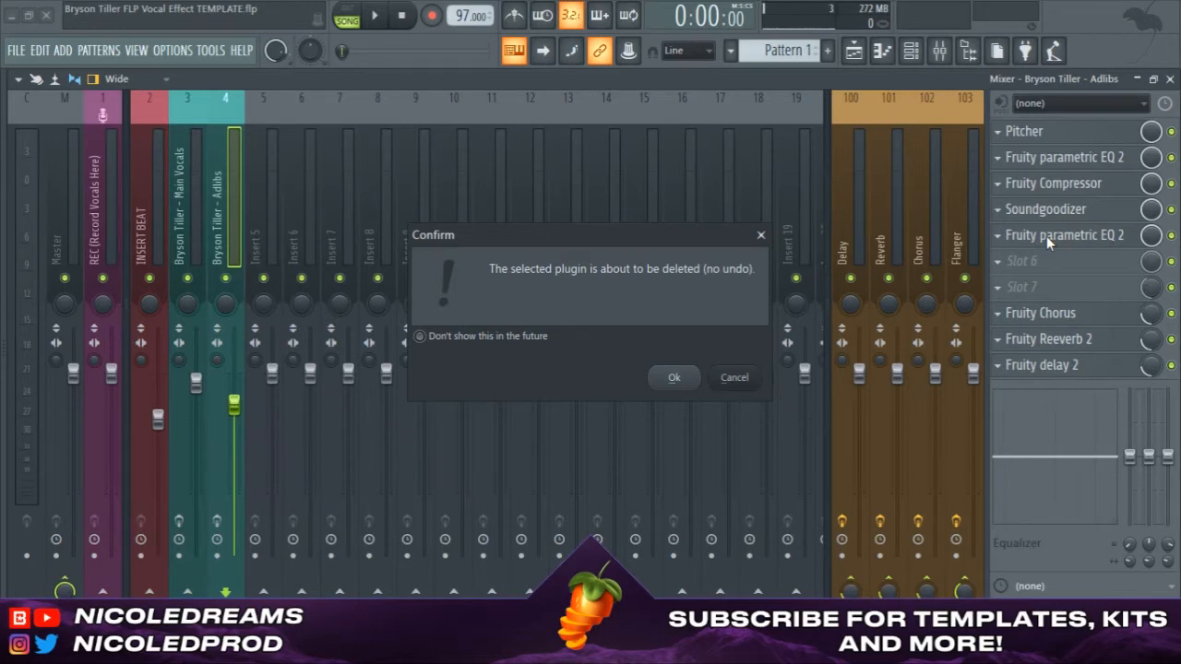
left_click(674, 378)
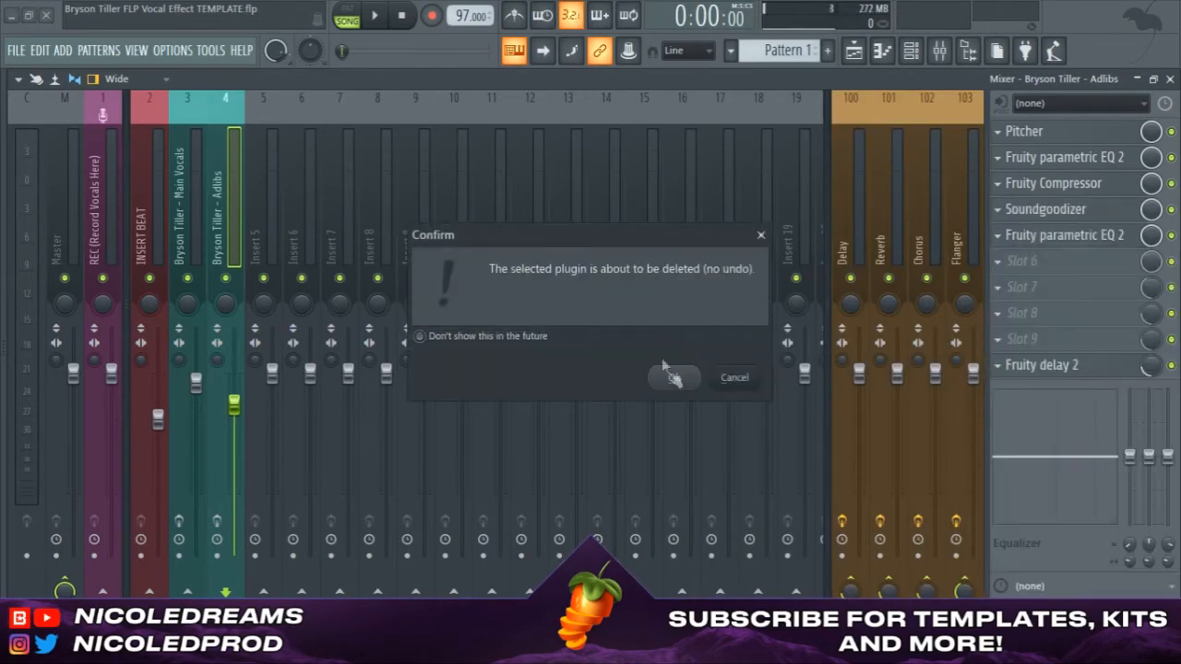
left_click(674, 377)
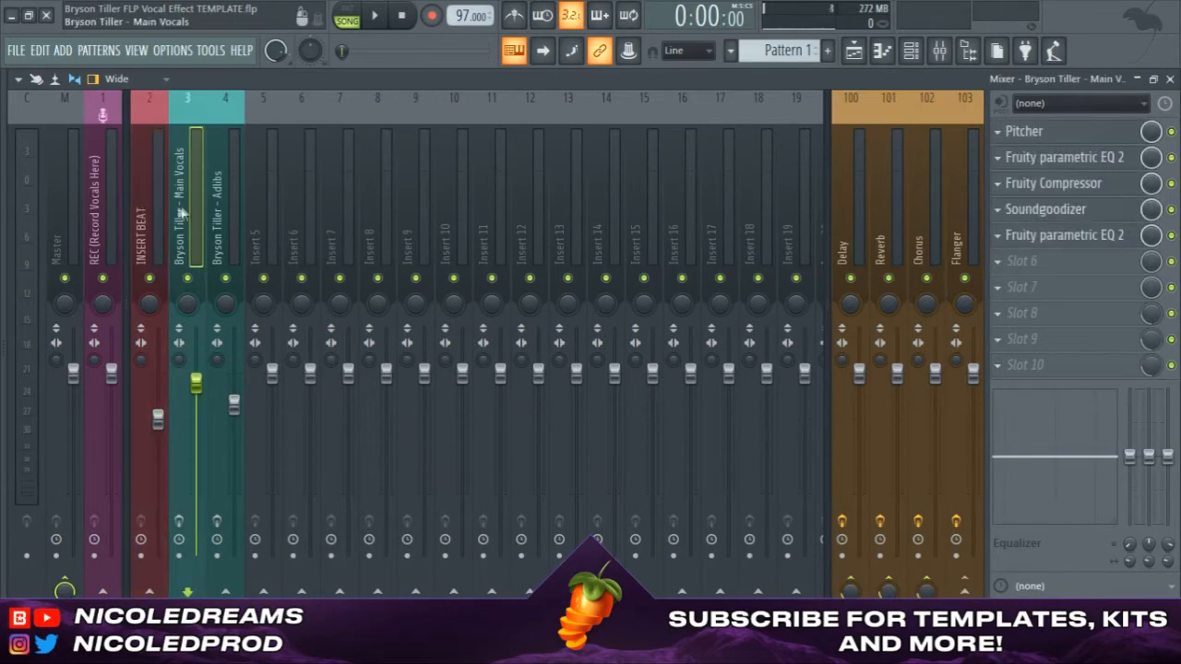
left_click(224, 185)
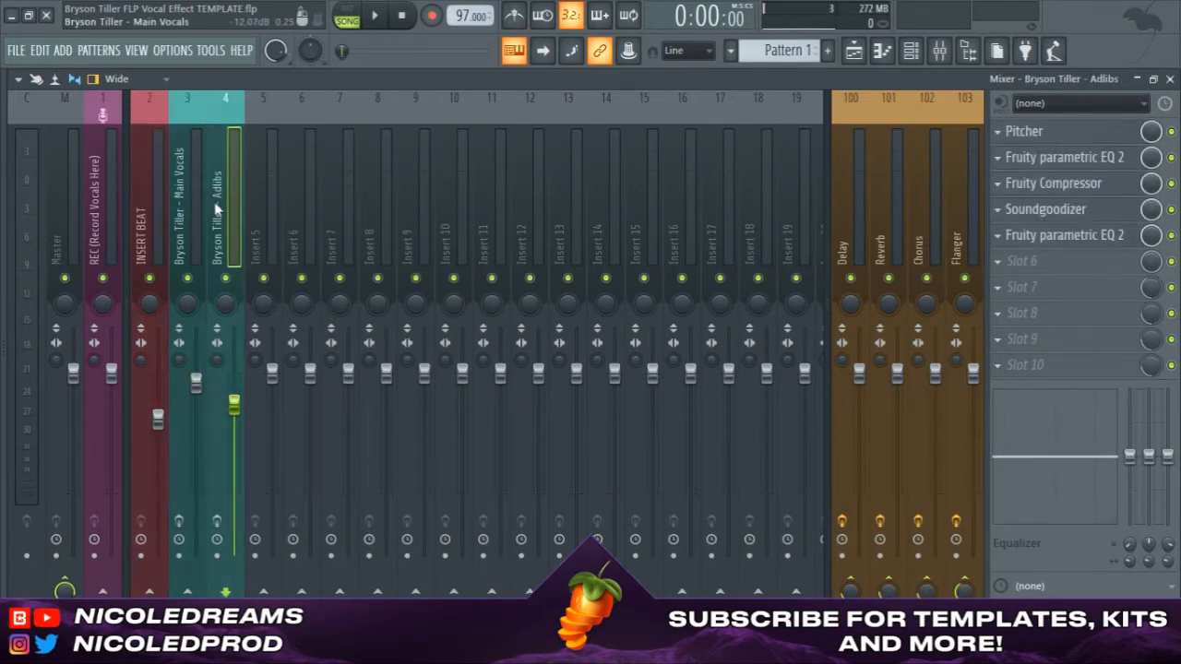
left_click(187, 212)
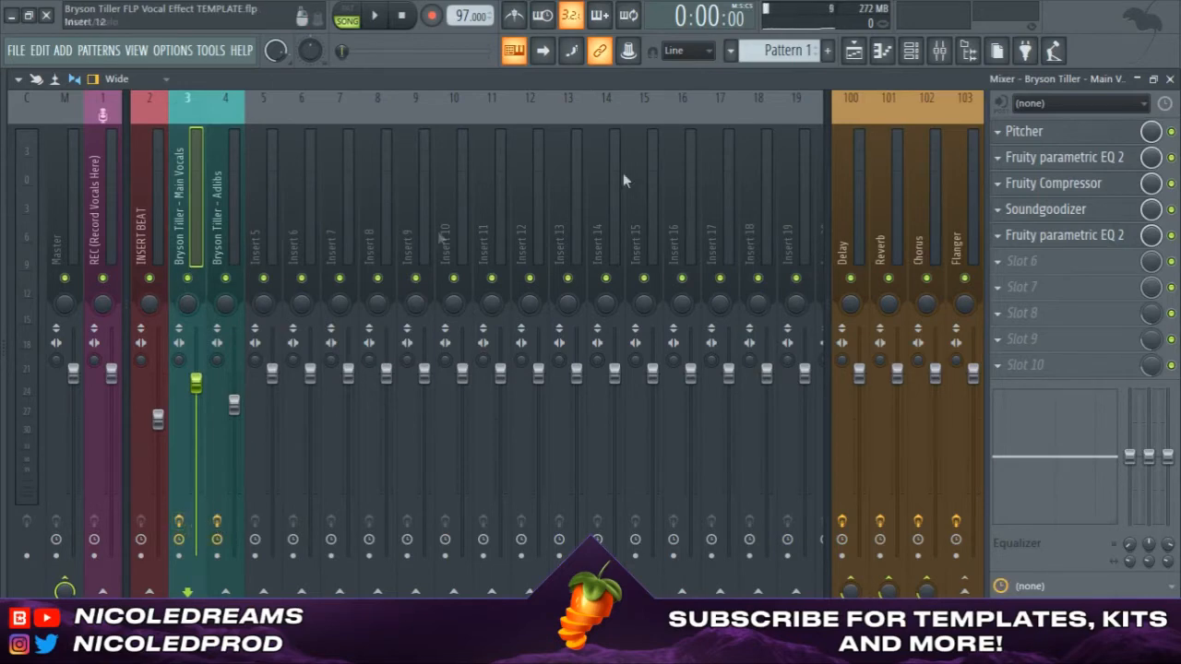
- Open Pitcher on the Adlibs insert and set its key to C minor
left_click(1024, 131)
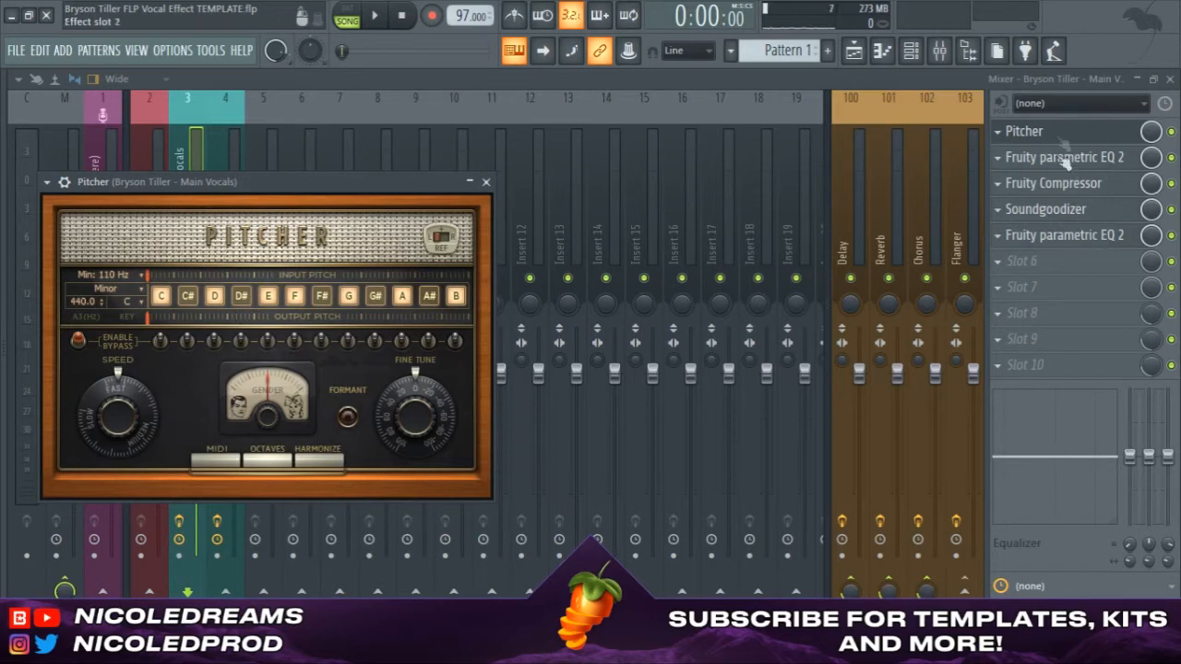
mouse_move(1088, 226)
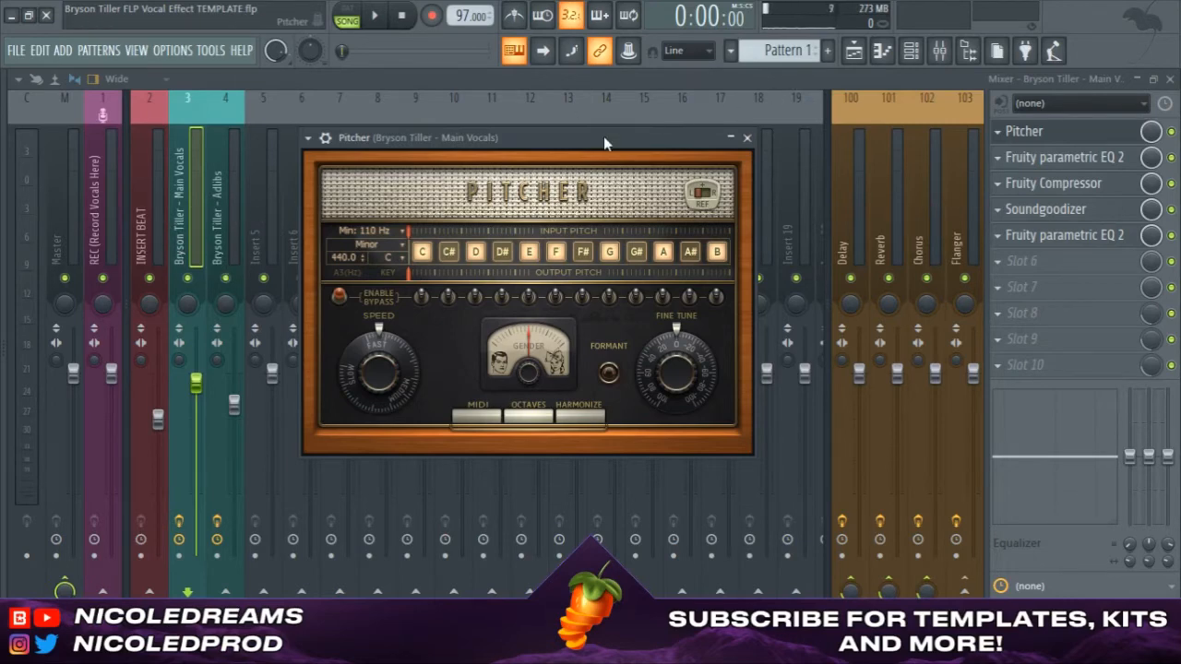
mouse_move(383, 270)
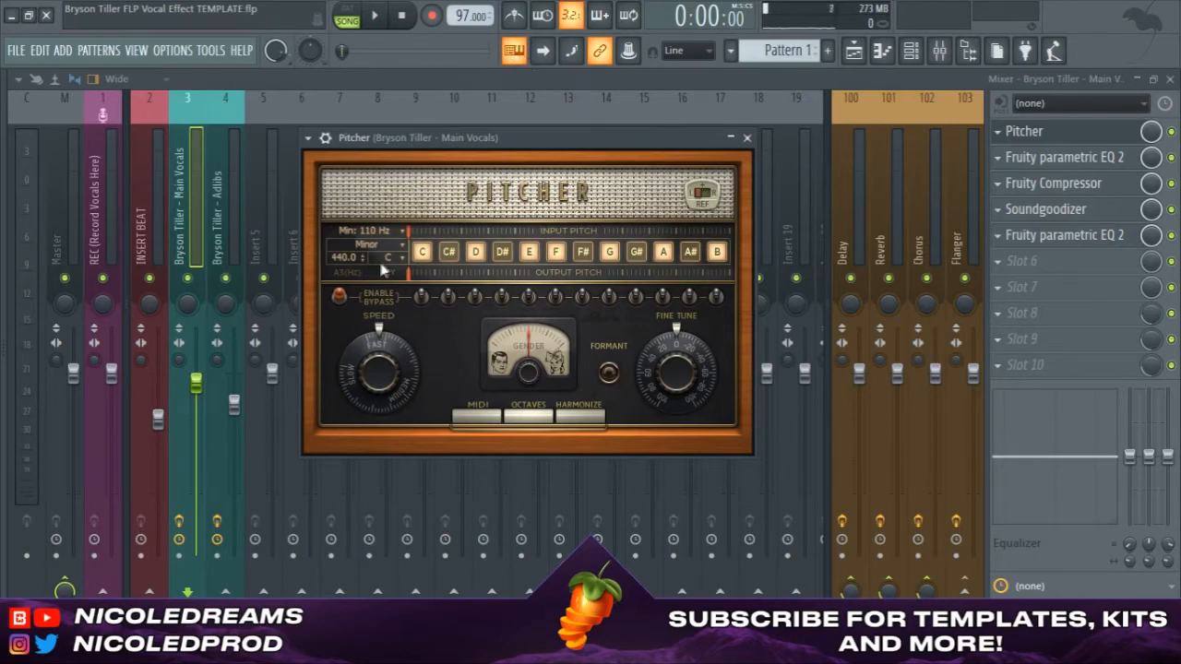
left_click(387, 257)
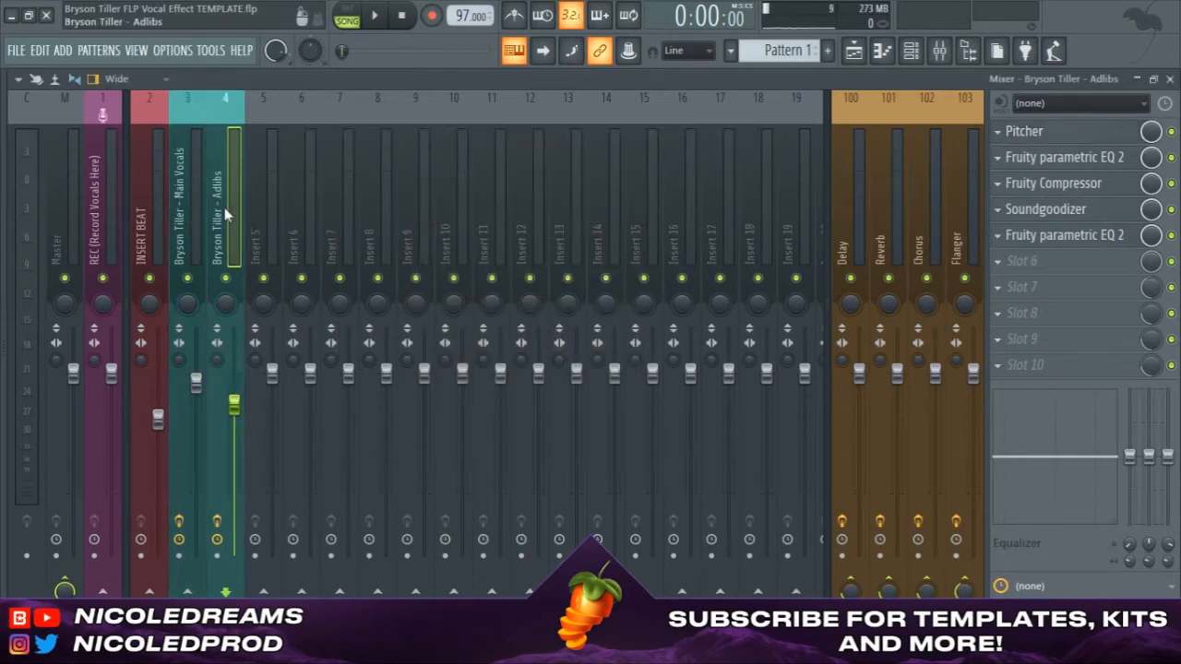
left_click(1023, 131)
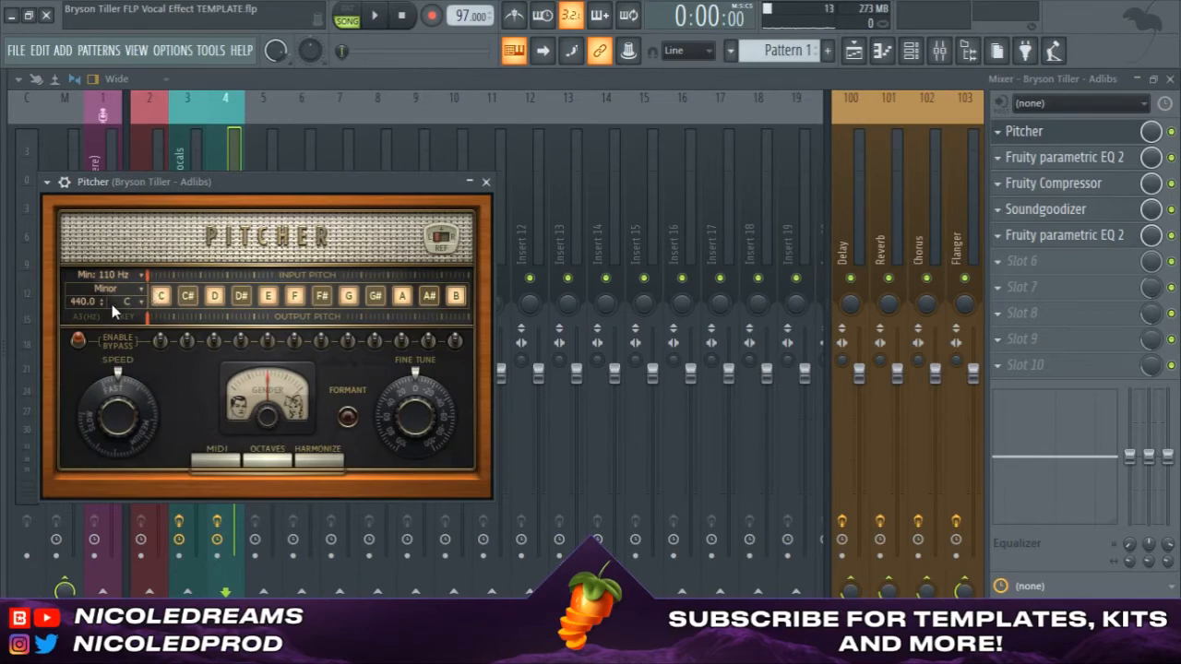
left_click(124, 302)
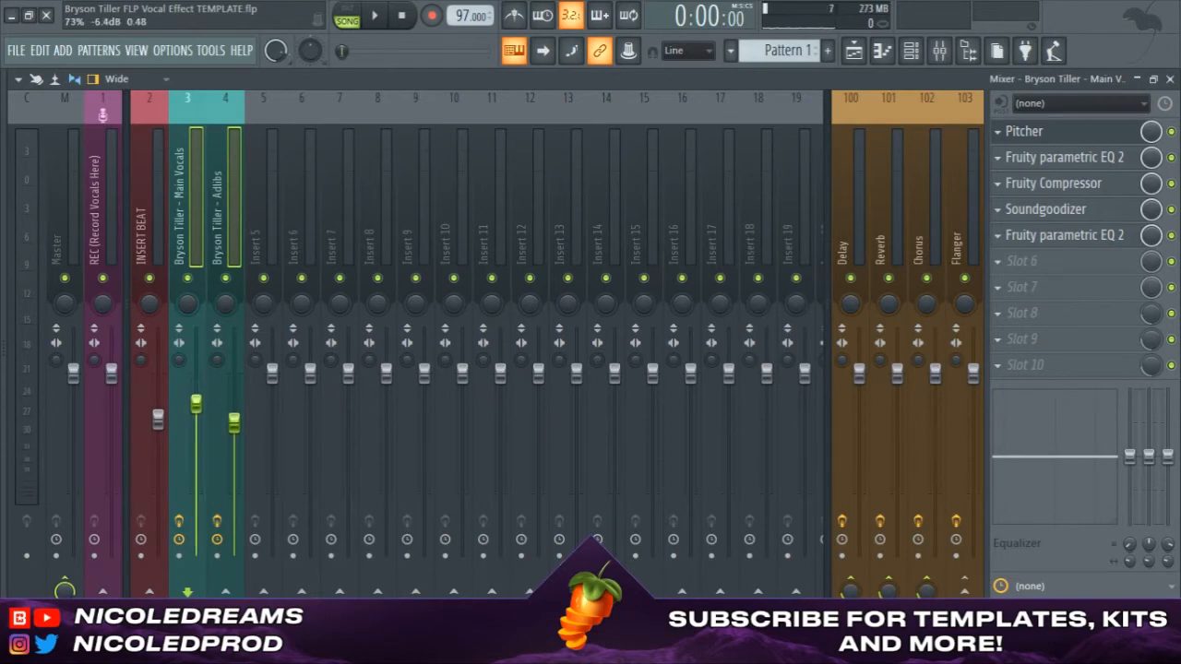
- Open BRYSON TILLER PRESET NOTES.txt and move the preset folder window beside the notes
left_click(225, 184)
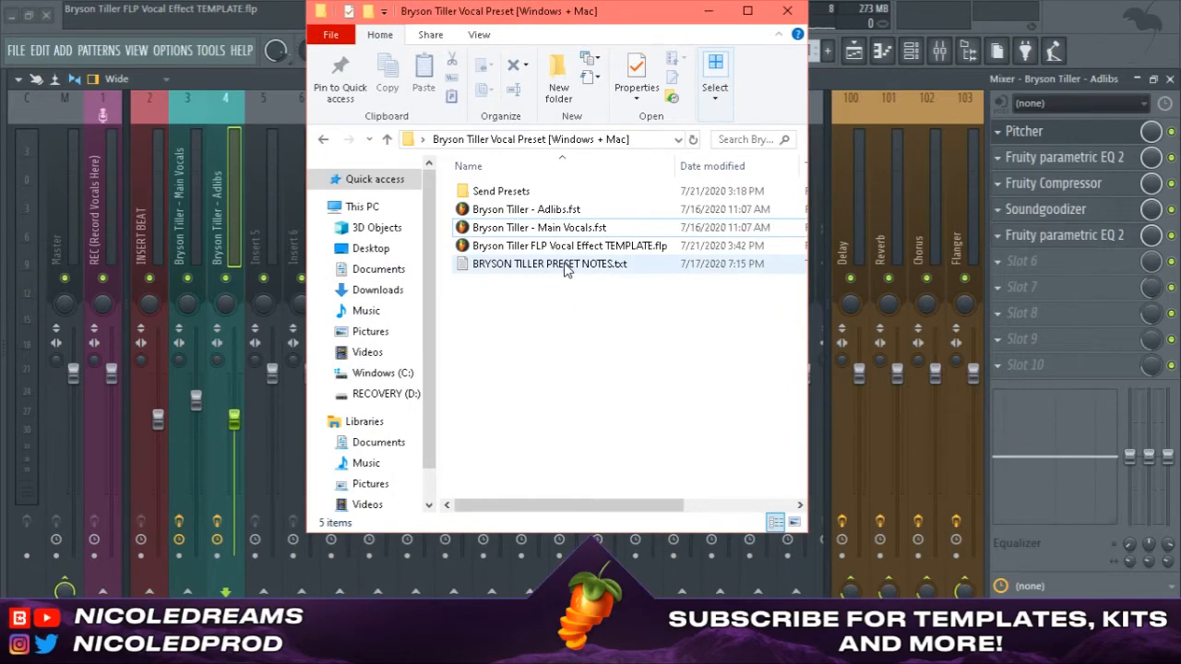
left_click(786, 10)
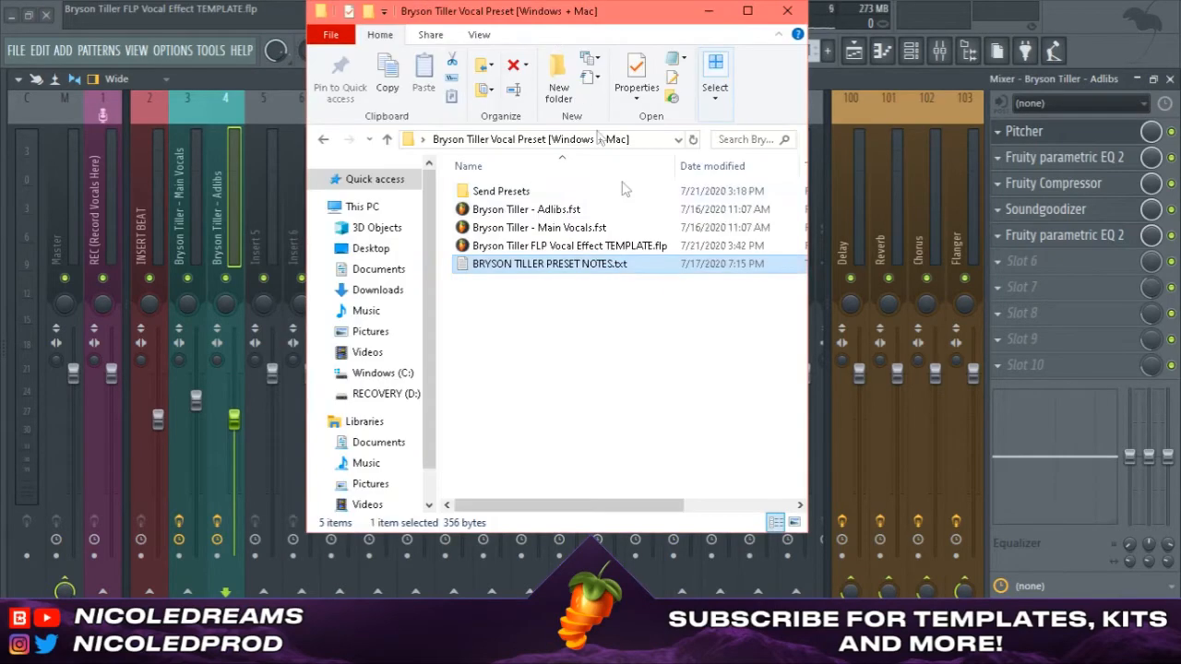
double_click(548, 264)
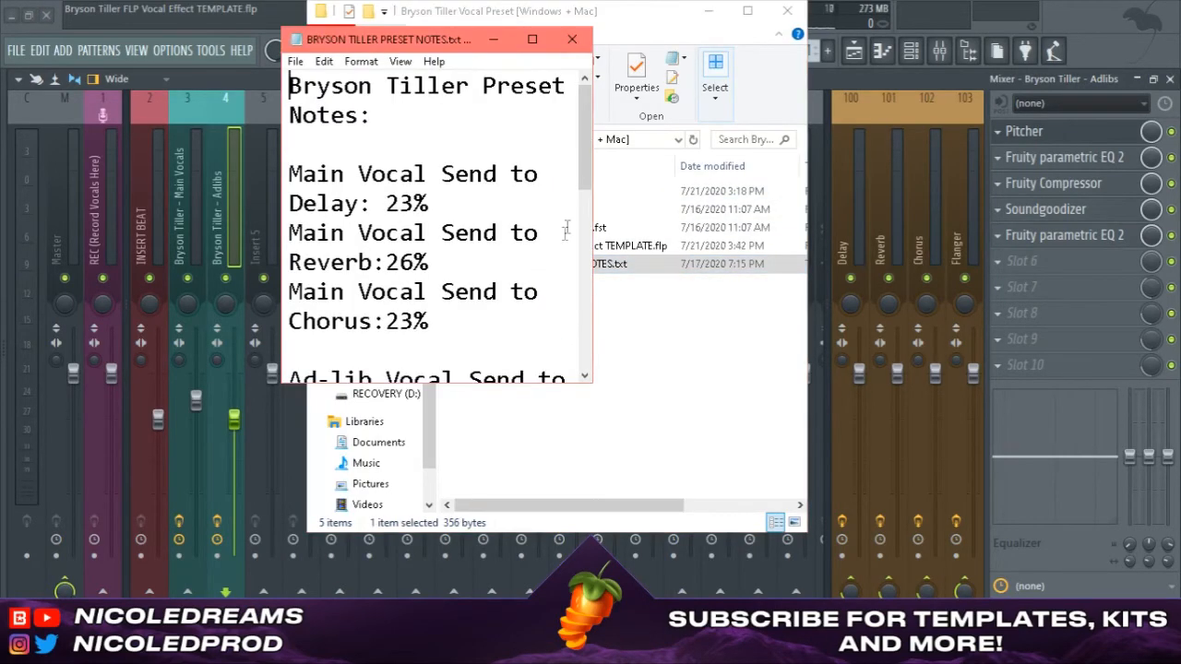
mouse_move(4, 189)
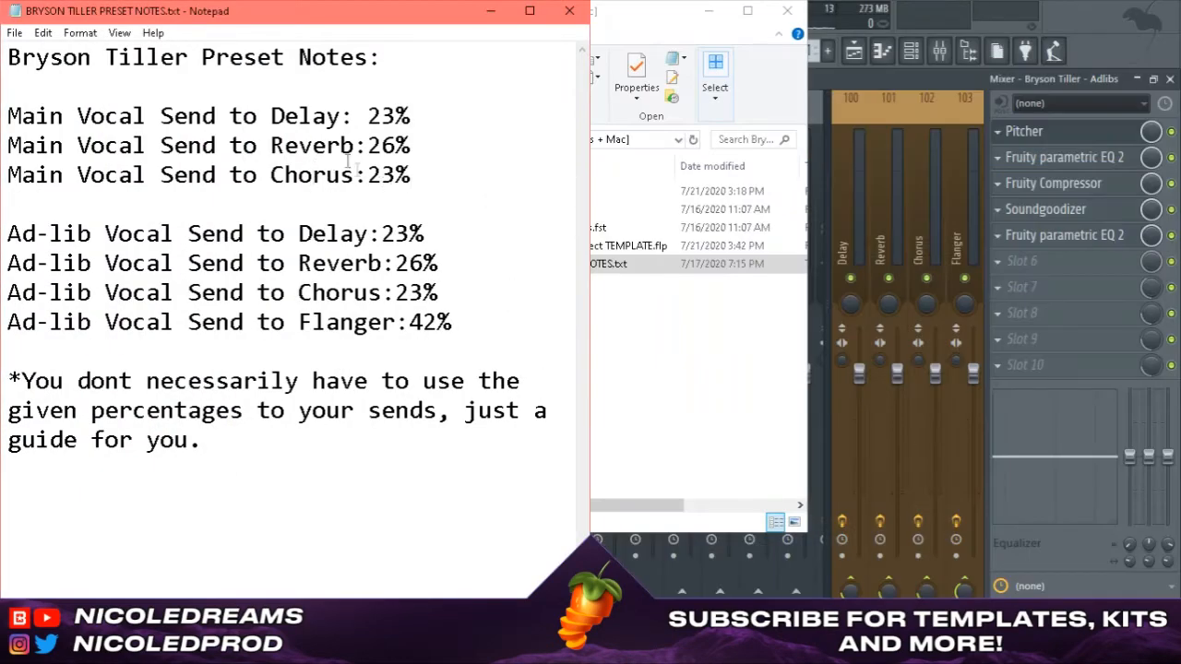
left_click_drag(271, 115, 392, 115)
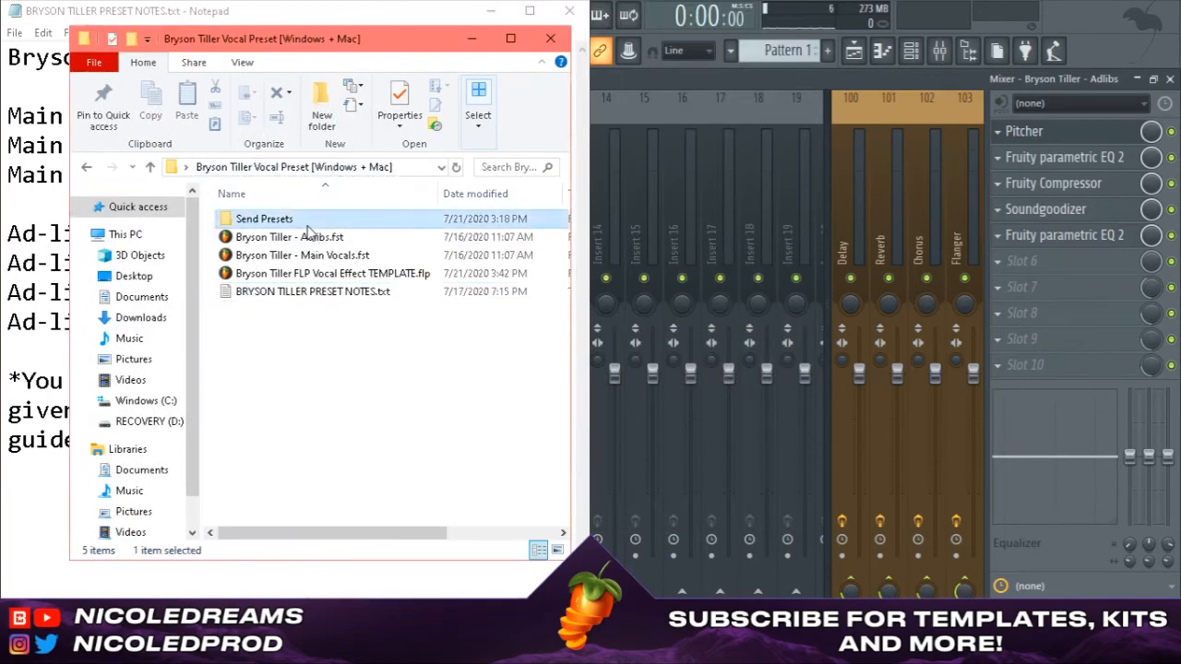
- Open Send Presets for the Chorus insert, then select Main Vocals for routing
double_click(264, 219)
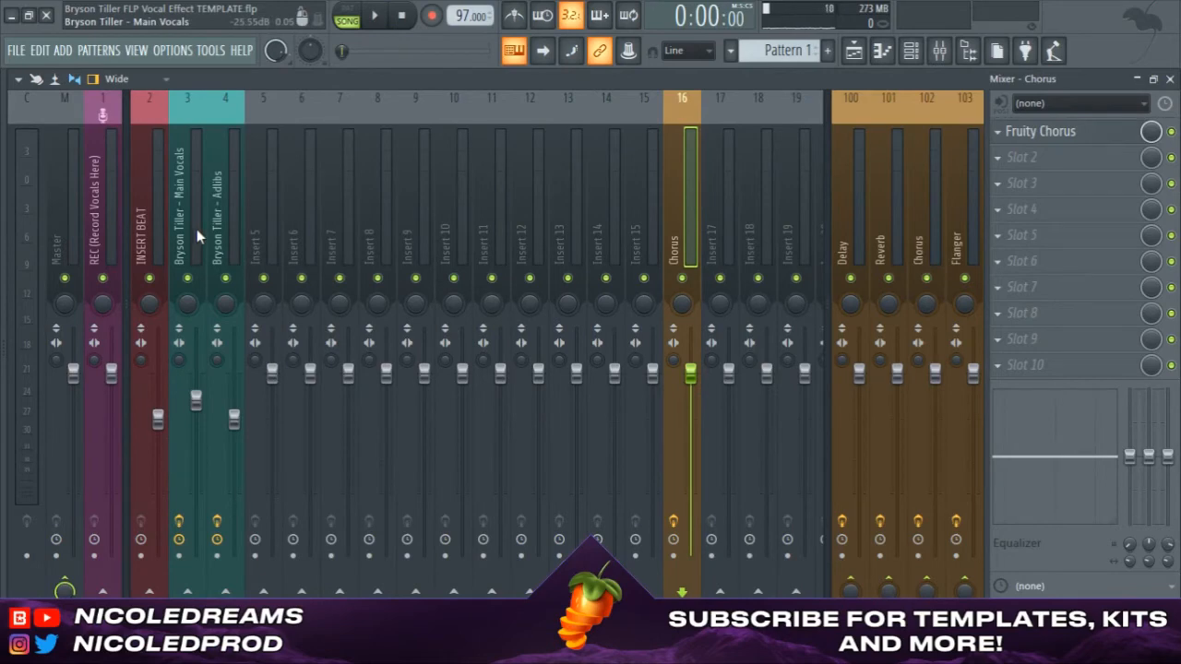
left_click(186, 203)
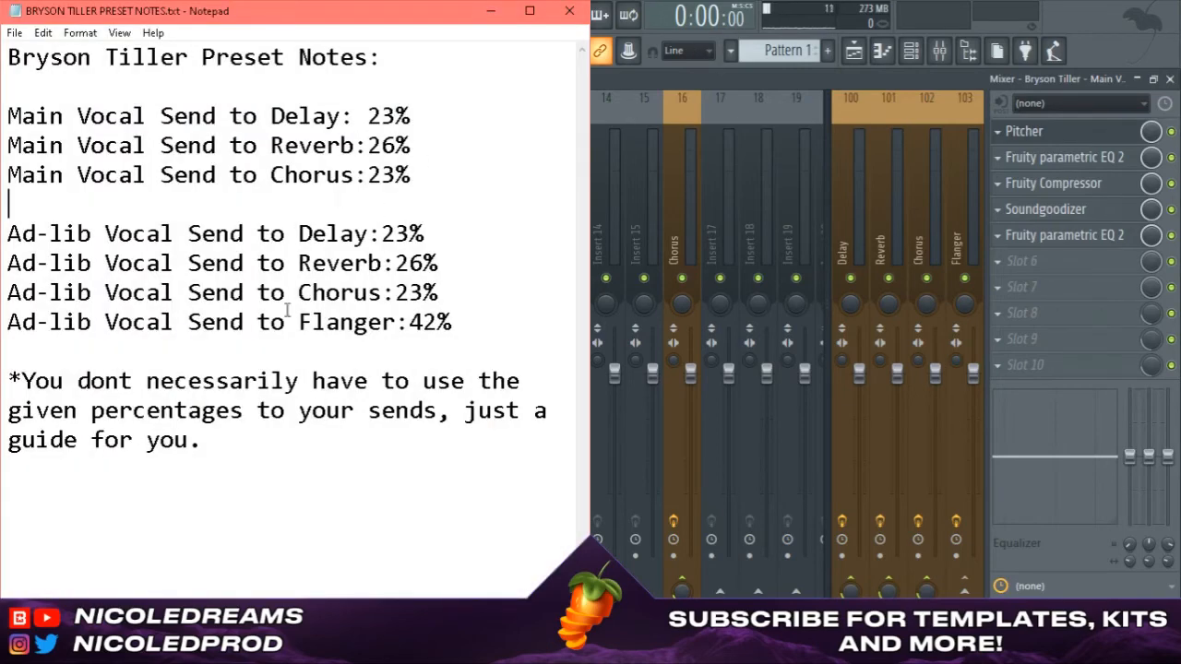
mouse_move(423, 355)
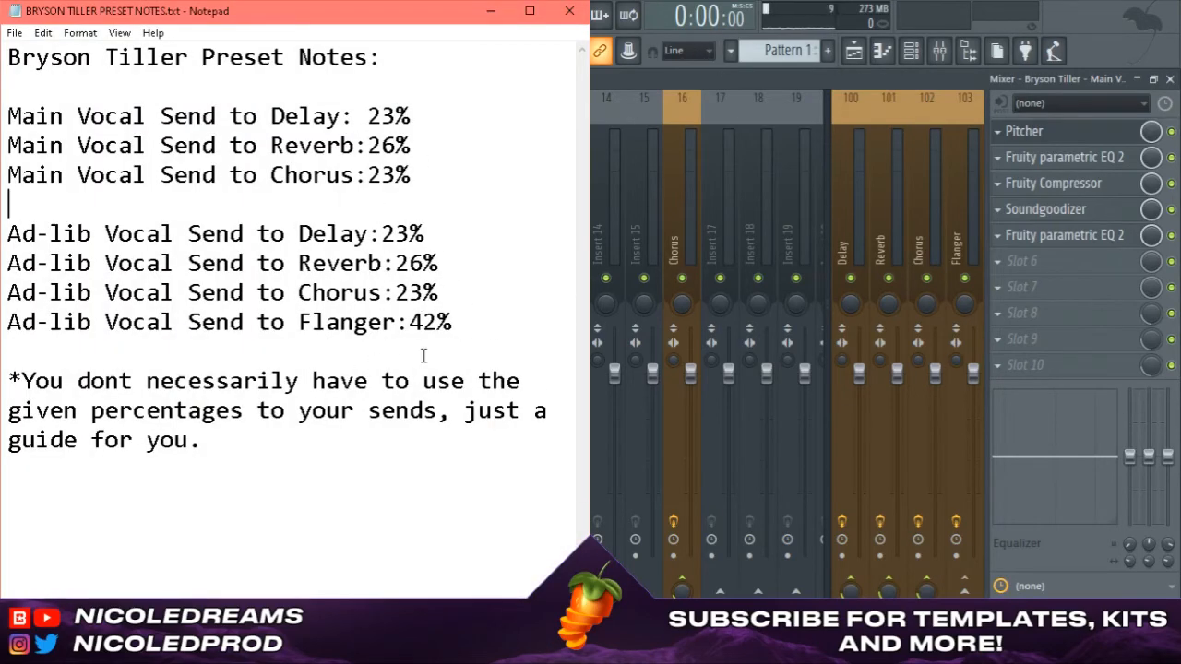
left_click(322, 380)
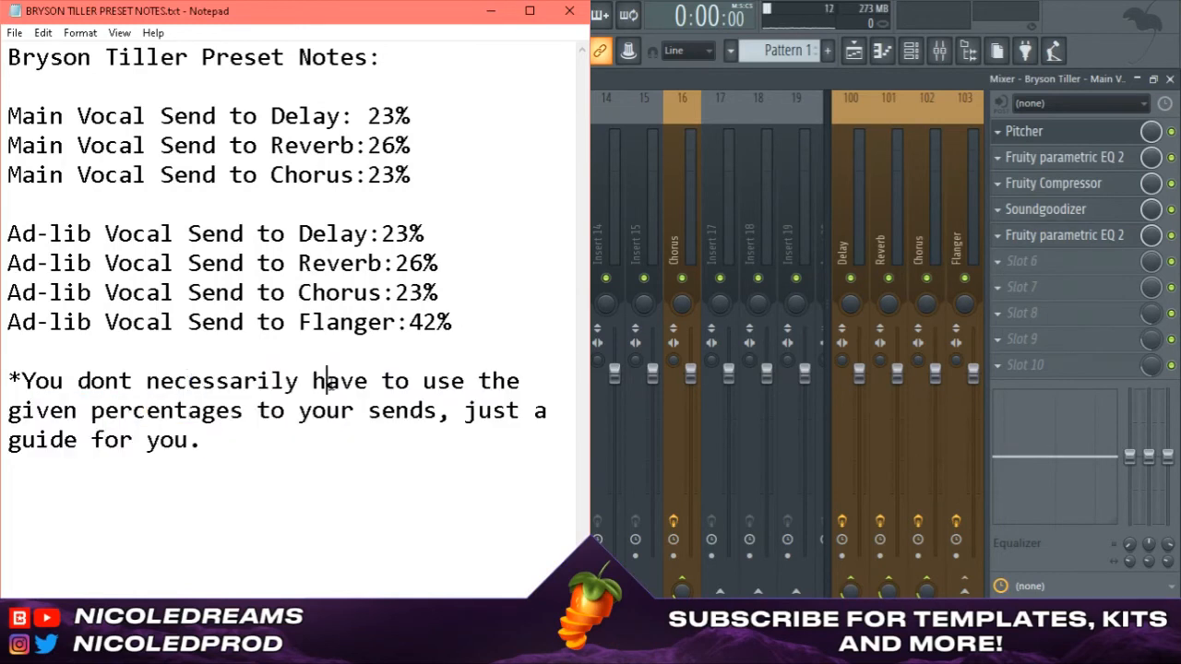
mouse_move(420, 337)
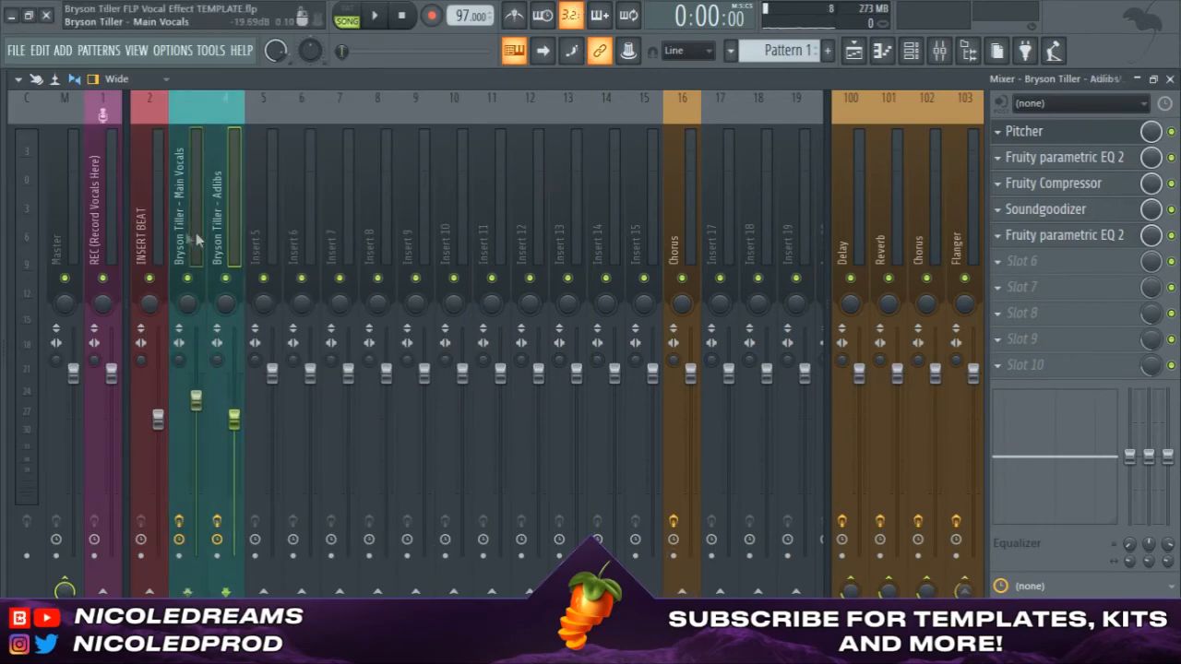
- Switch to the Playlist and play the beat, vocals and adlibs twice, stopping each time
left_click(226, 230)
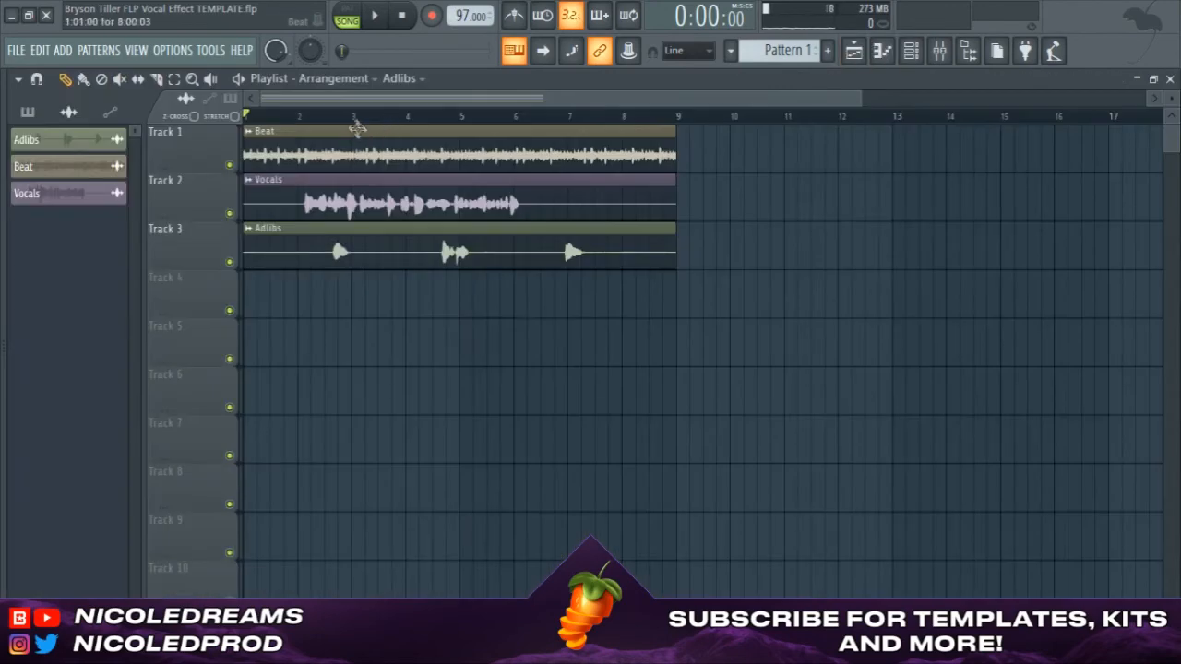
left_click(374, 16)
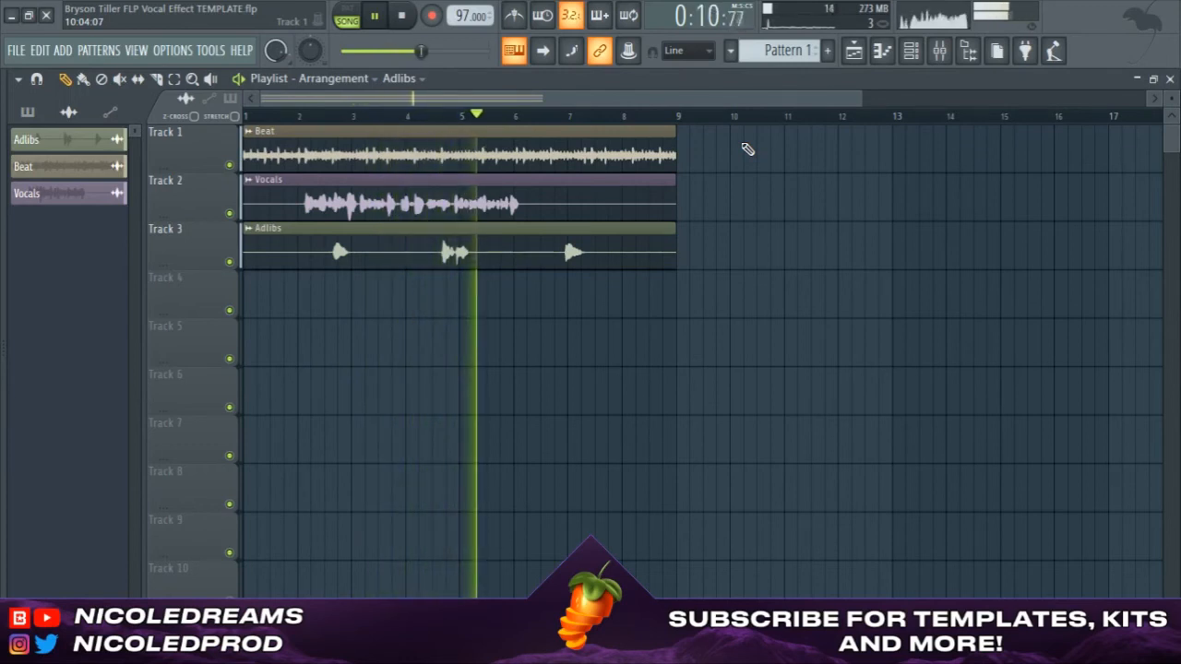
left_click(373, 16)
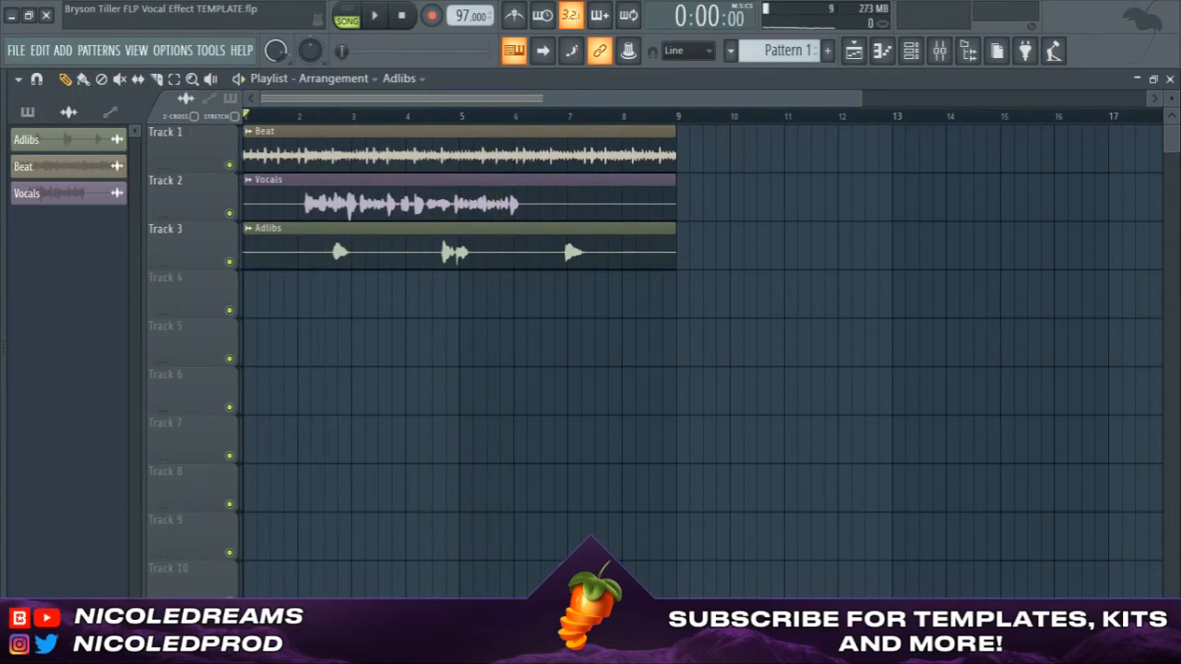
left_click(374, 16)
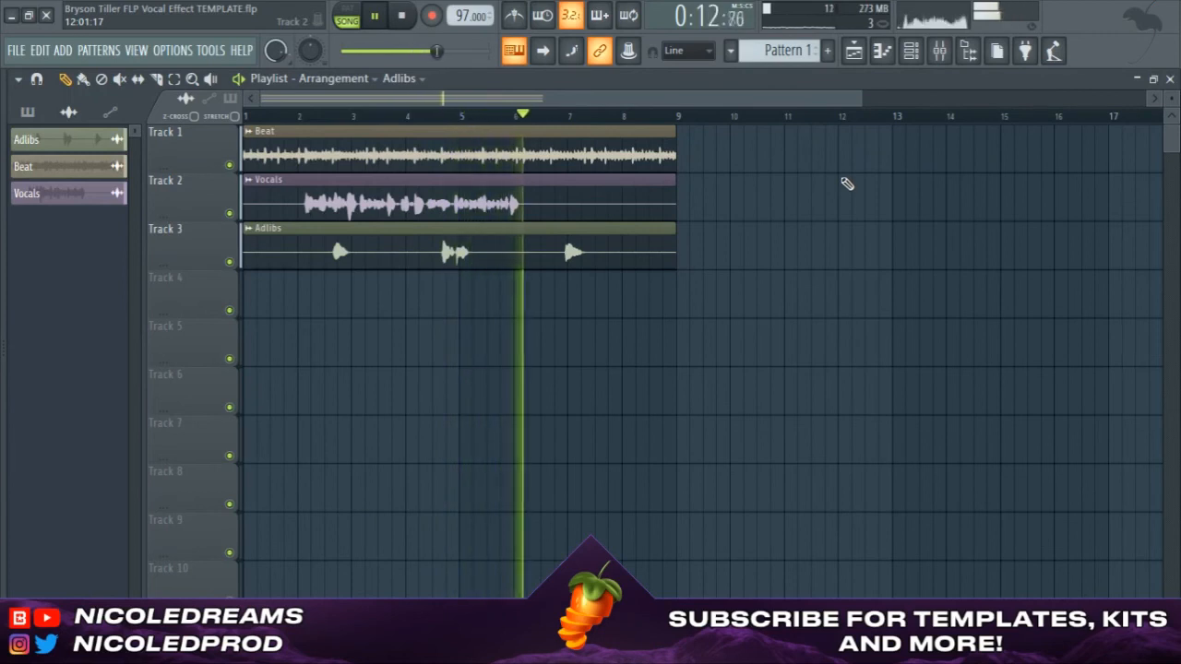
left_click(375, 16)
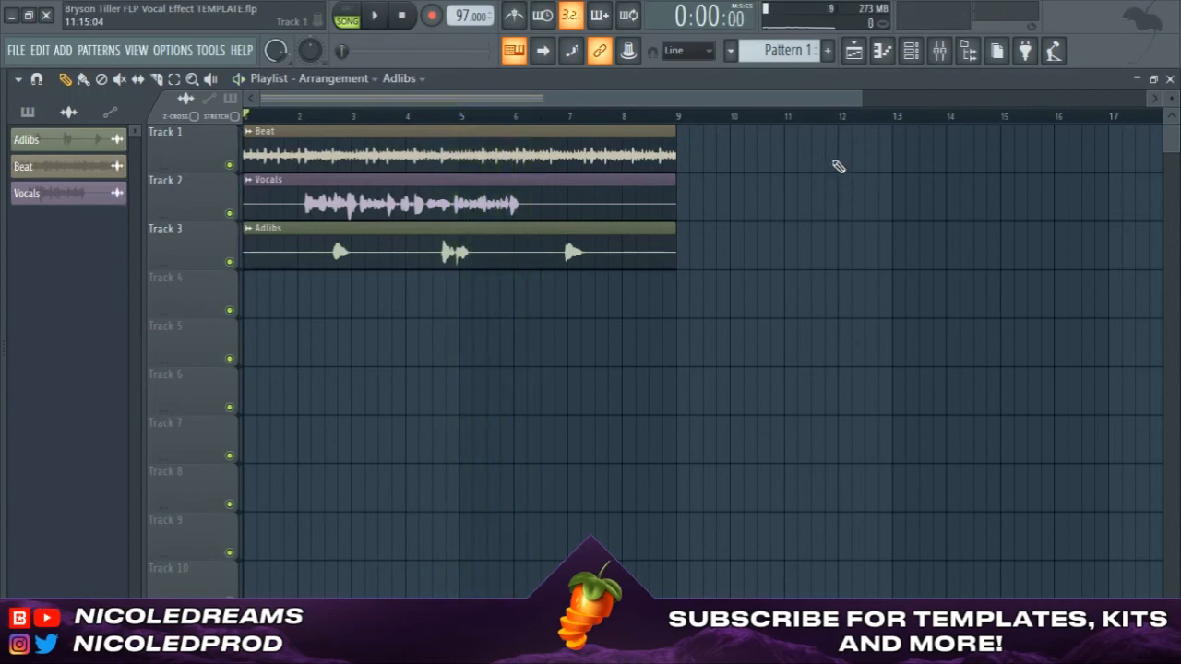
- Reopen the mixer and select the Chorus send insert, then the empty Insert 6
left_click(938, 51)
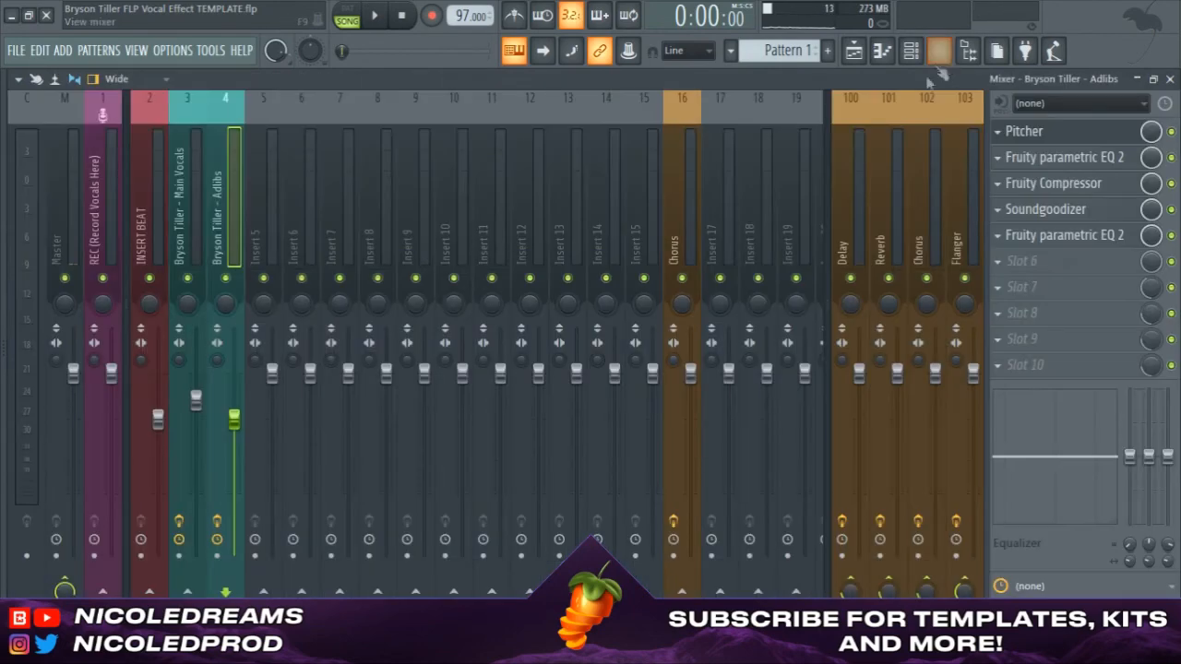
left_click(681, 203)
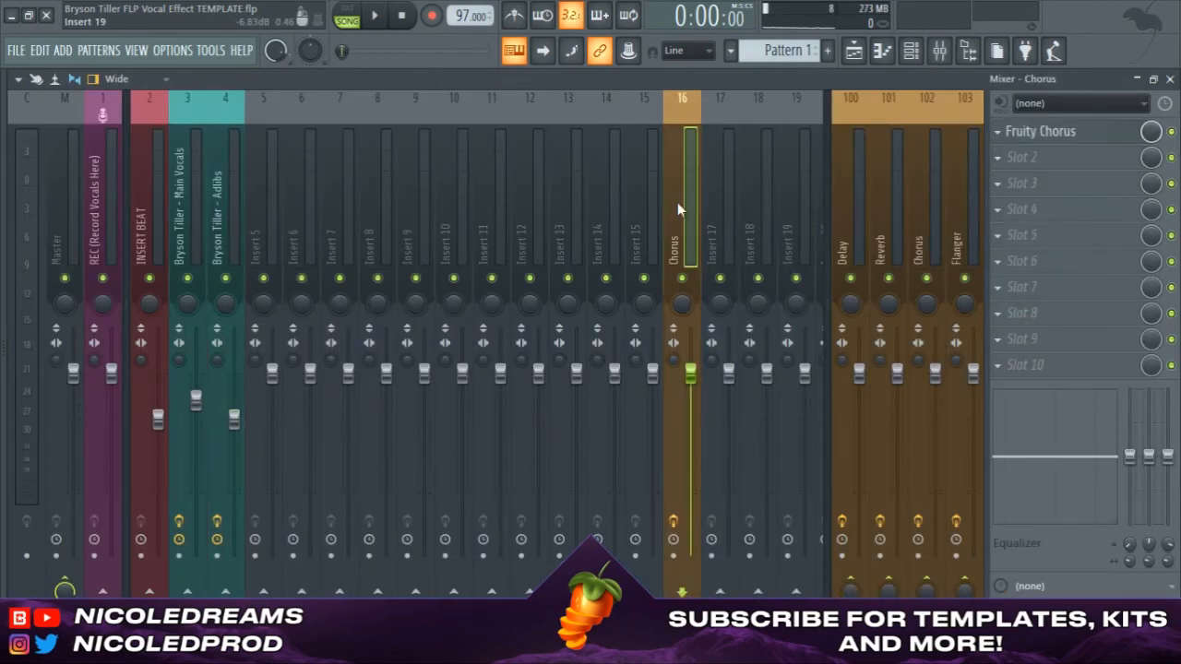
left_click(300, 231)
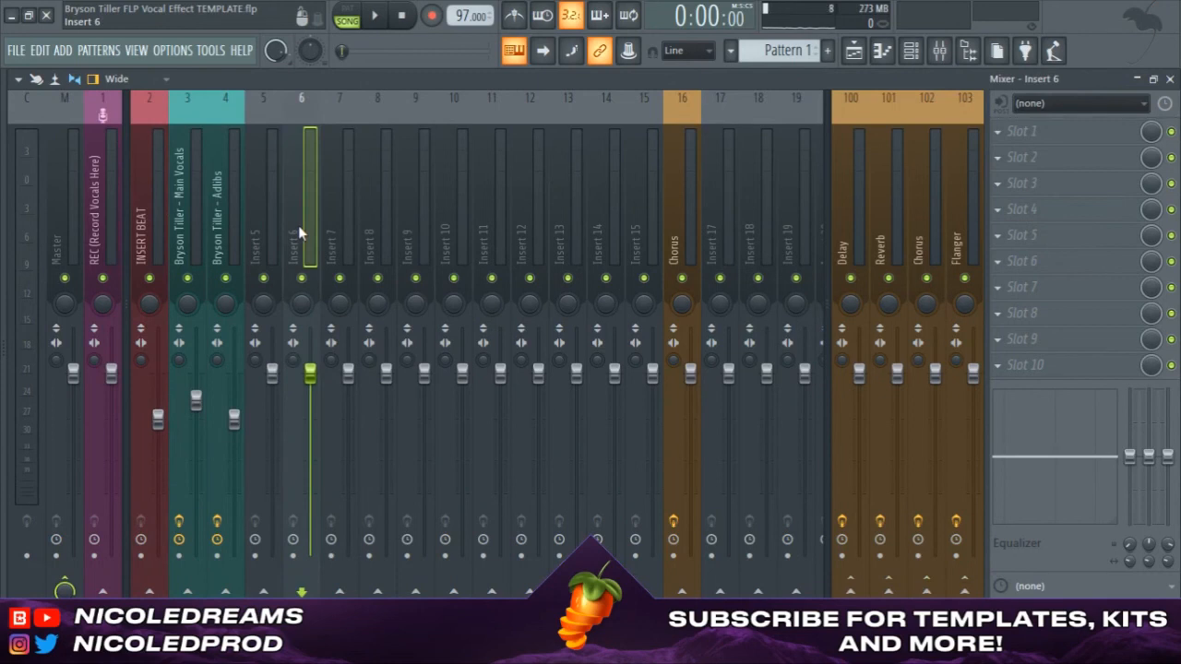